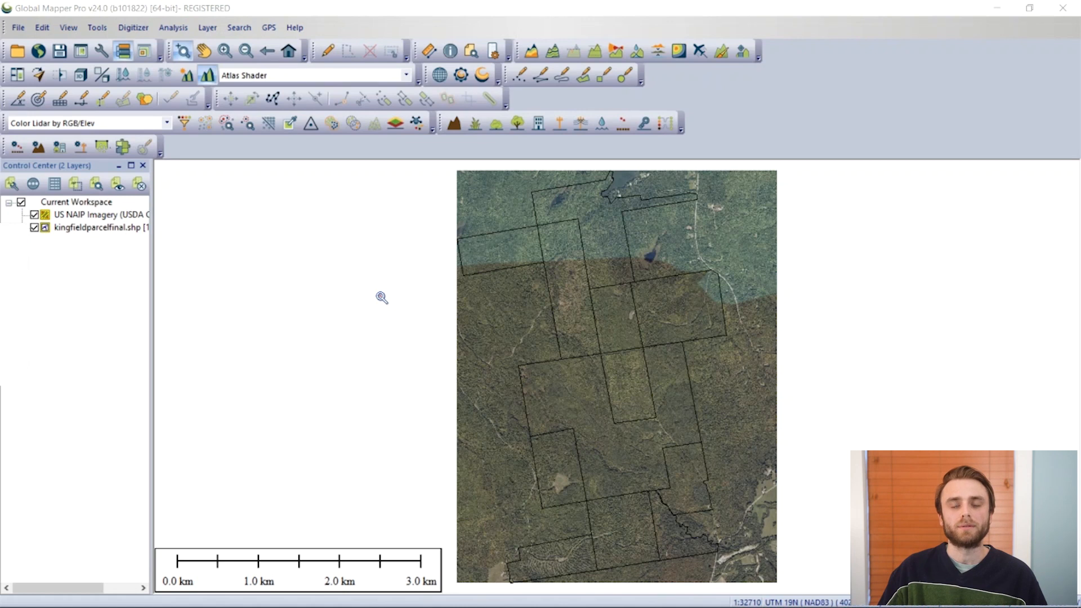
mouse_move(449, 273)
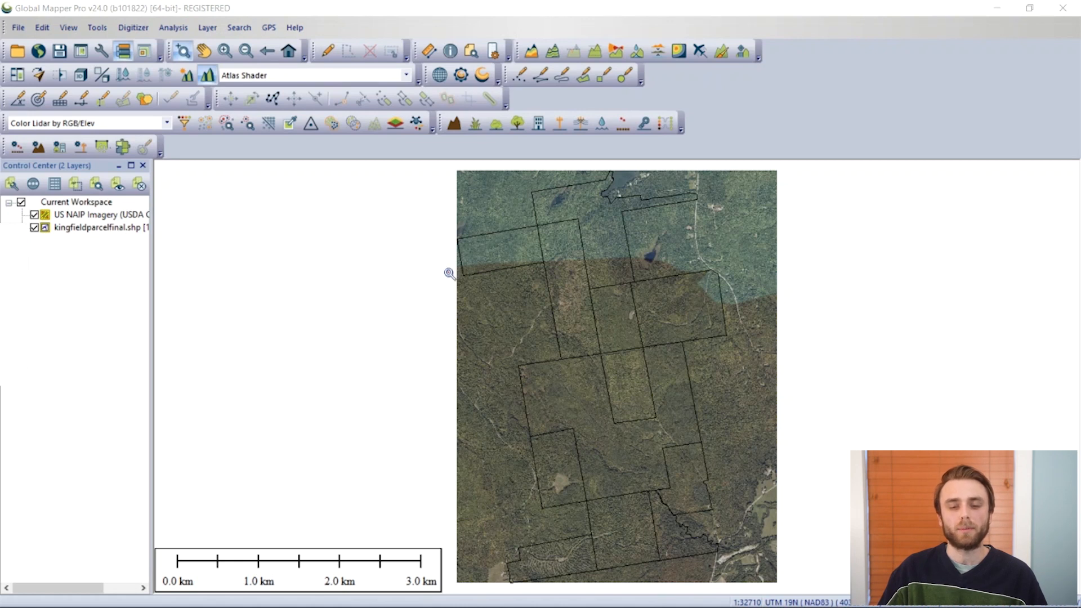
mouse_move(452, 201)
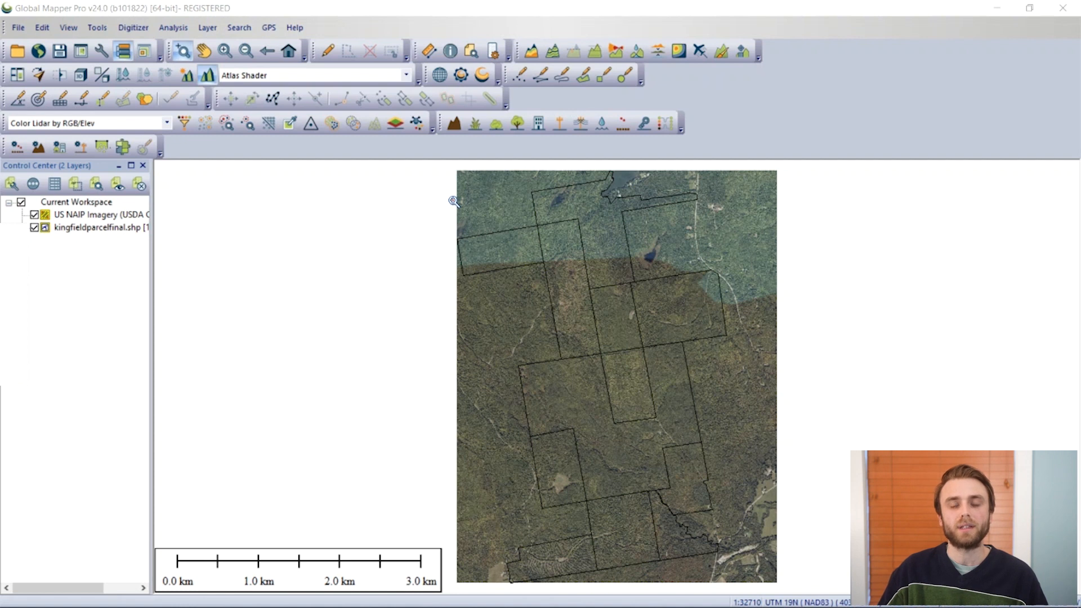
mouse_move(490, 250)
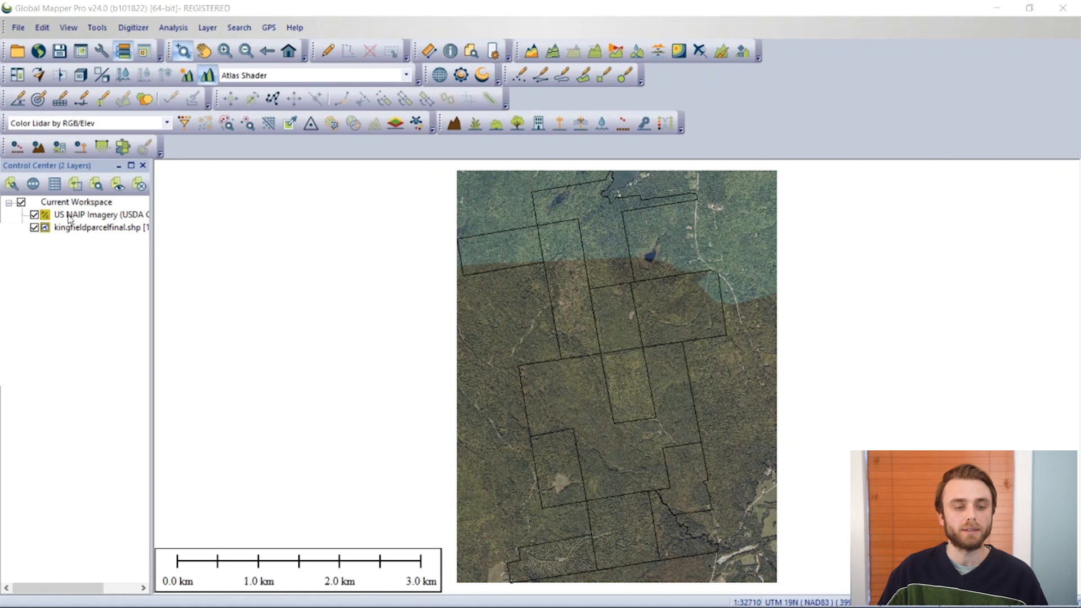
mouse_move(40, 51)
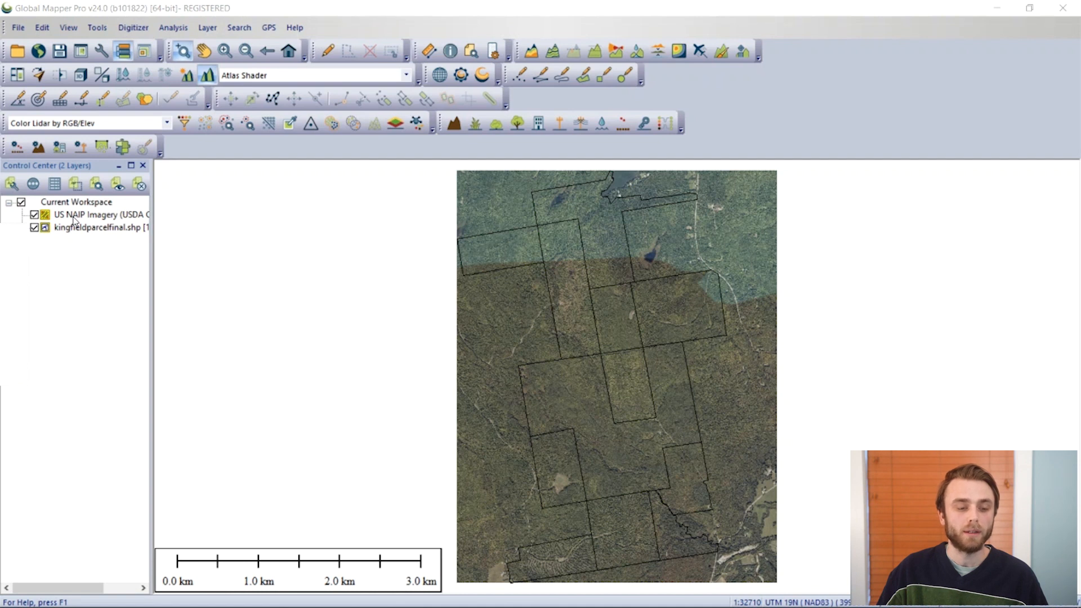
- Export only the NAIP imagery layer as GeoTIFF and view its tiling options
right_click(90, 214)
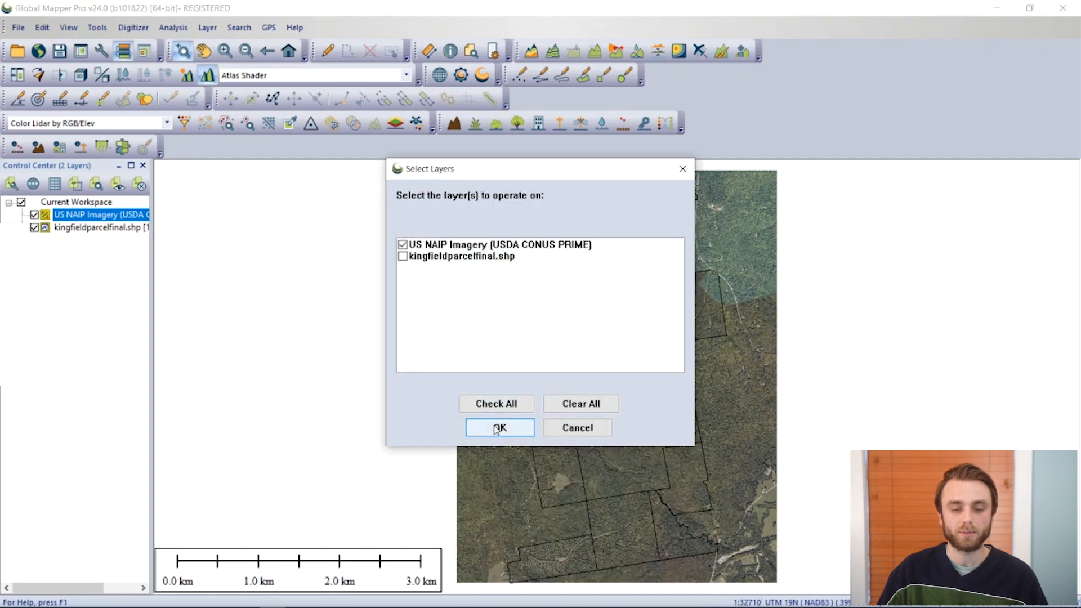
click(500, 427)
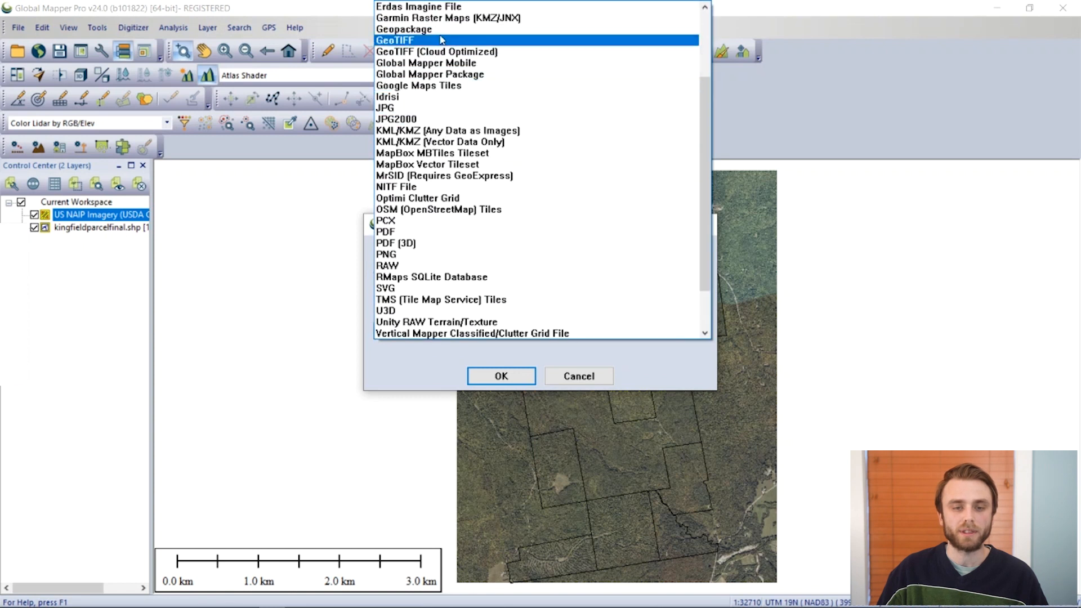
click(501, 375)
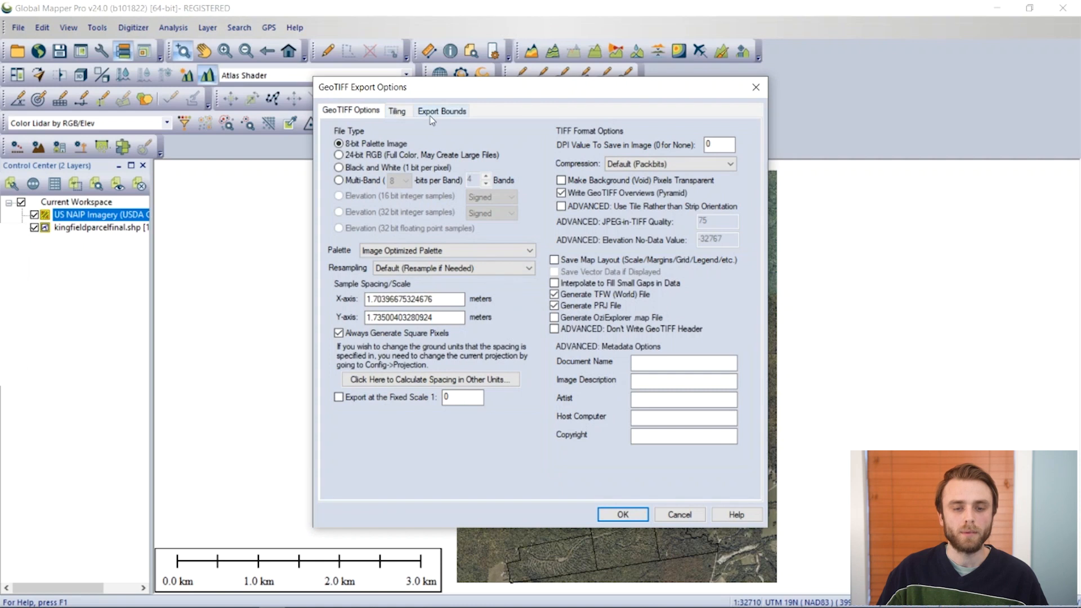
click(397, 110)
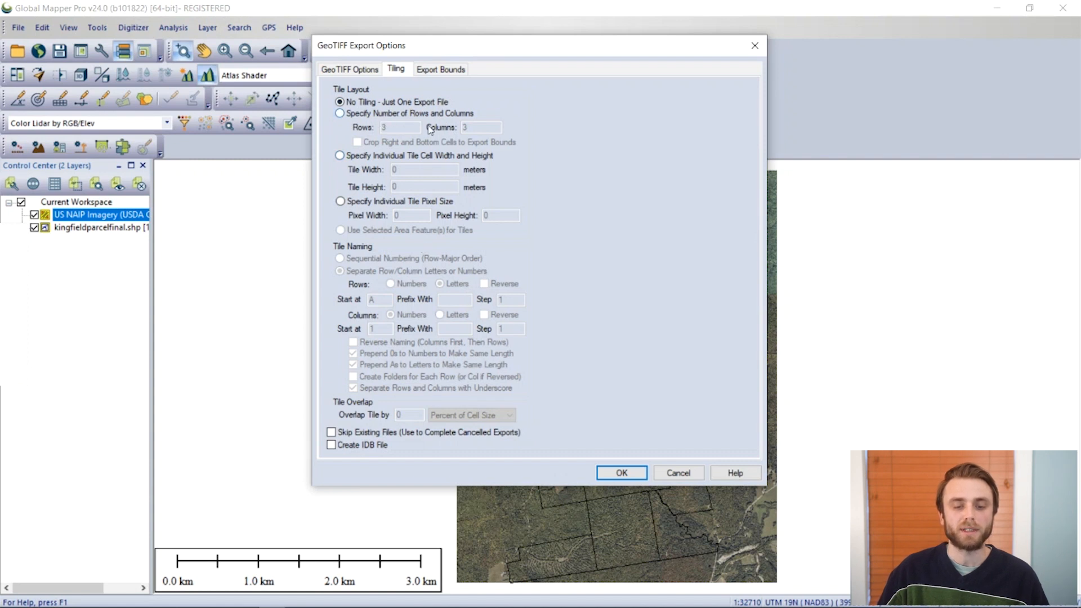
mouse_move(469, 123)
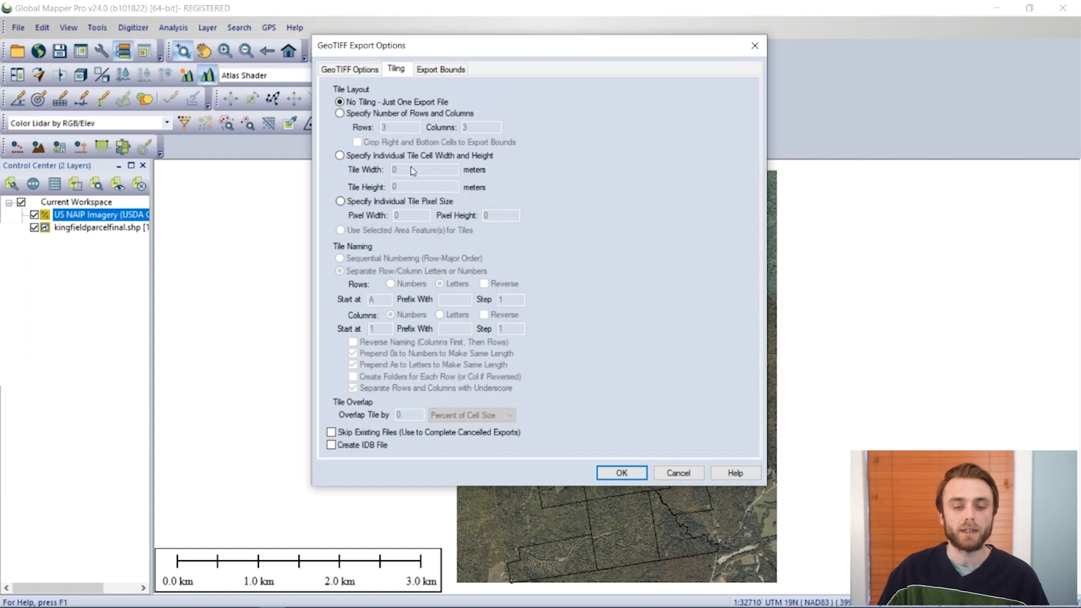
mouse_move(434, 186)
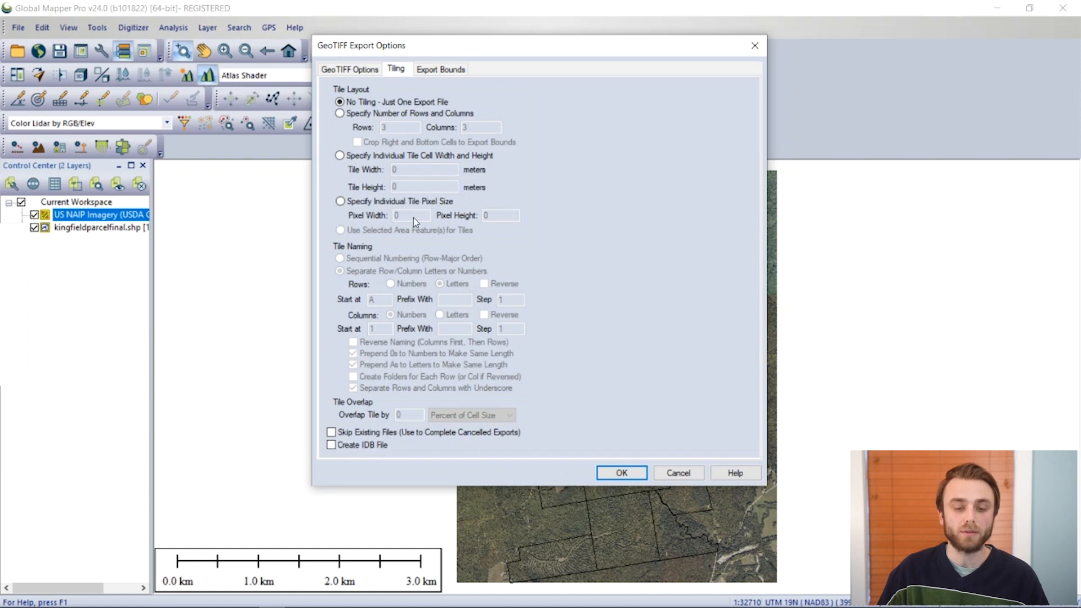
mouse_move(474, 220)
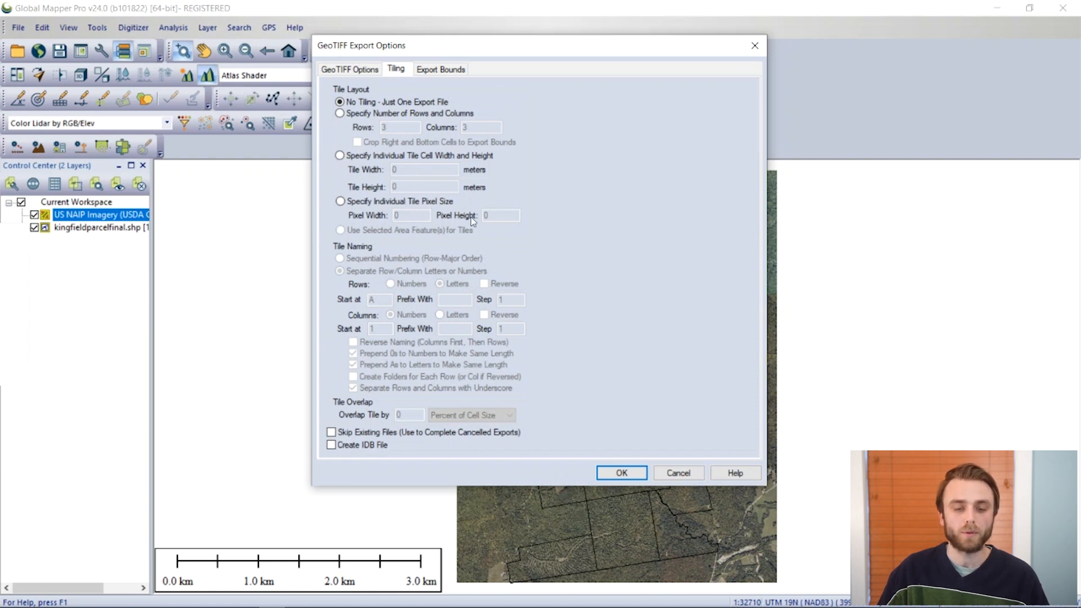
mouse_move(419, 231)
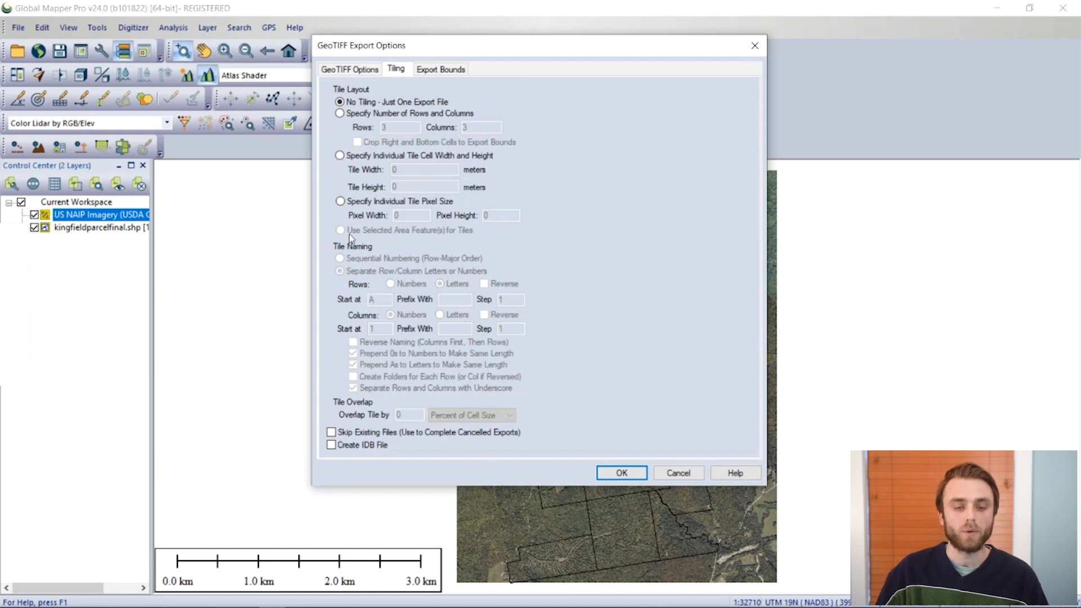
mouse_move(486, 238)
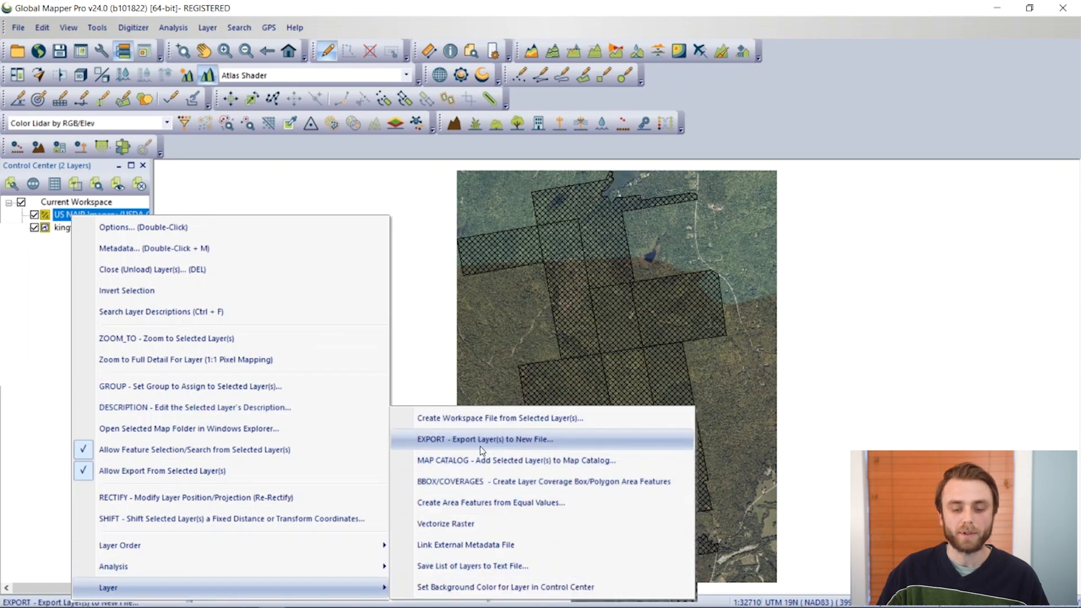
mouse_move(497, 449)
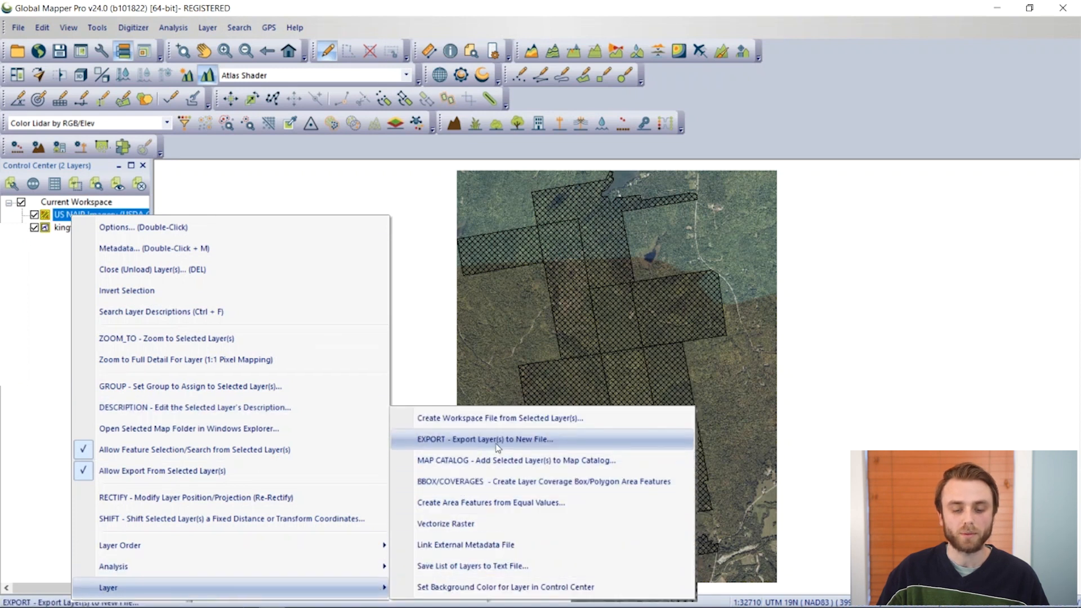
- Restart the GeoTIFF export of the NAIP layer and reach the Tiling settings
click(485, 439)
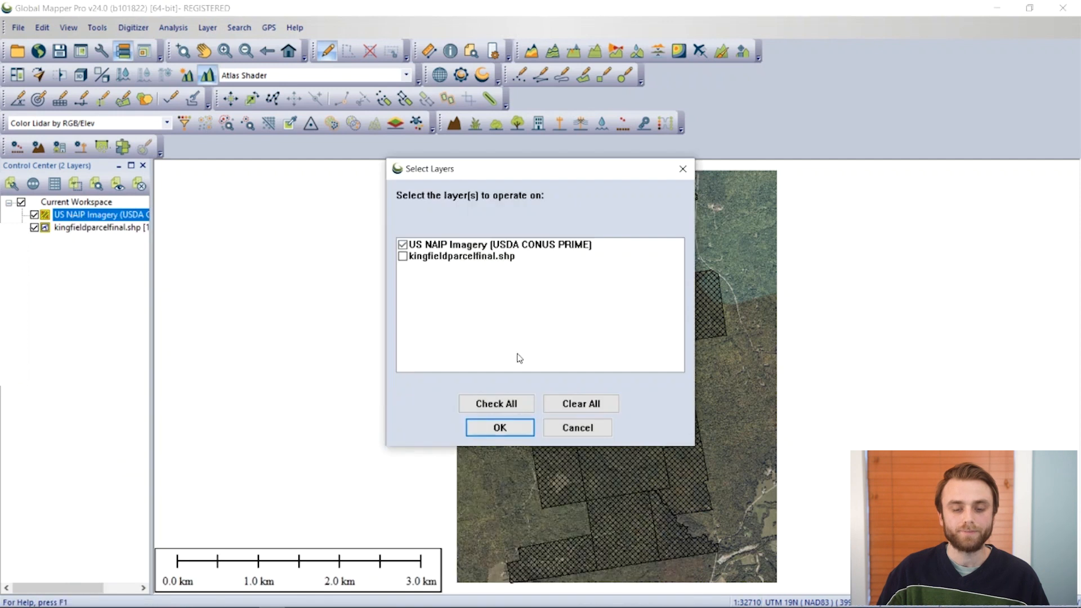
click(499, 427)
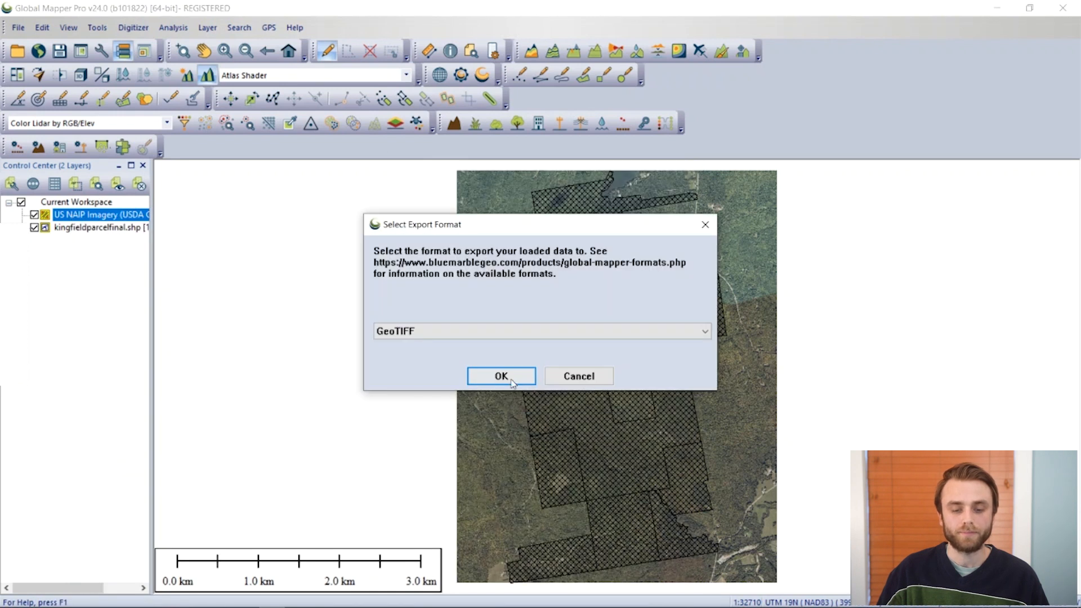
click(500, 376)
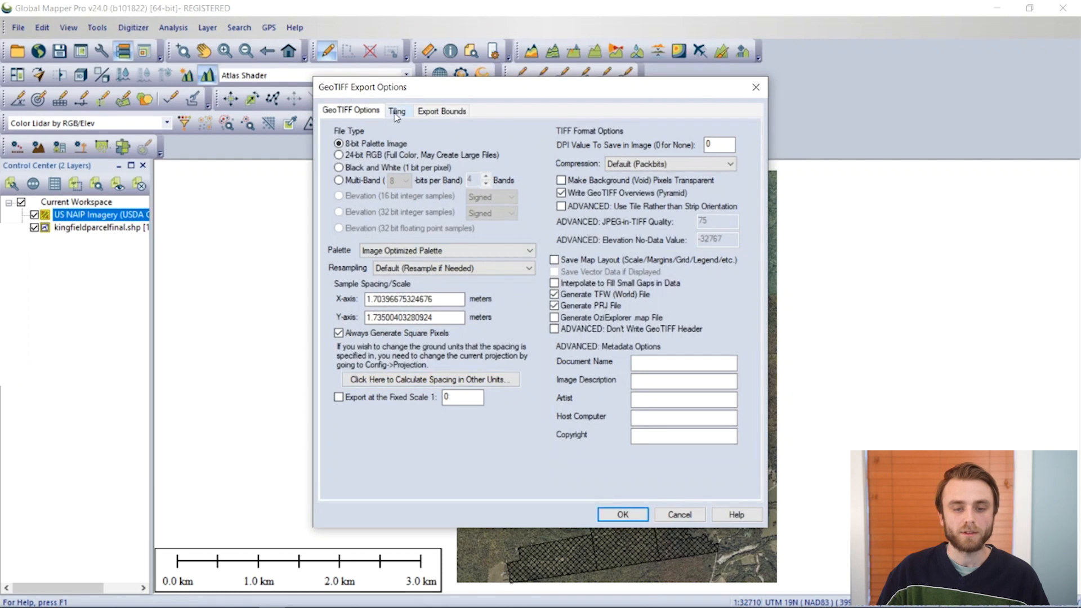
click(397, 111)
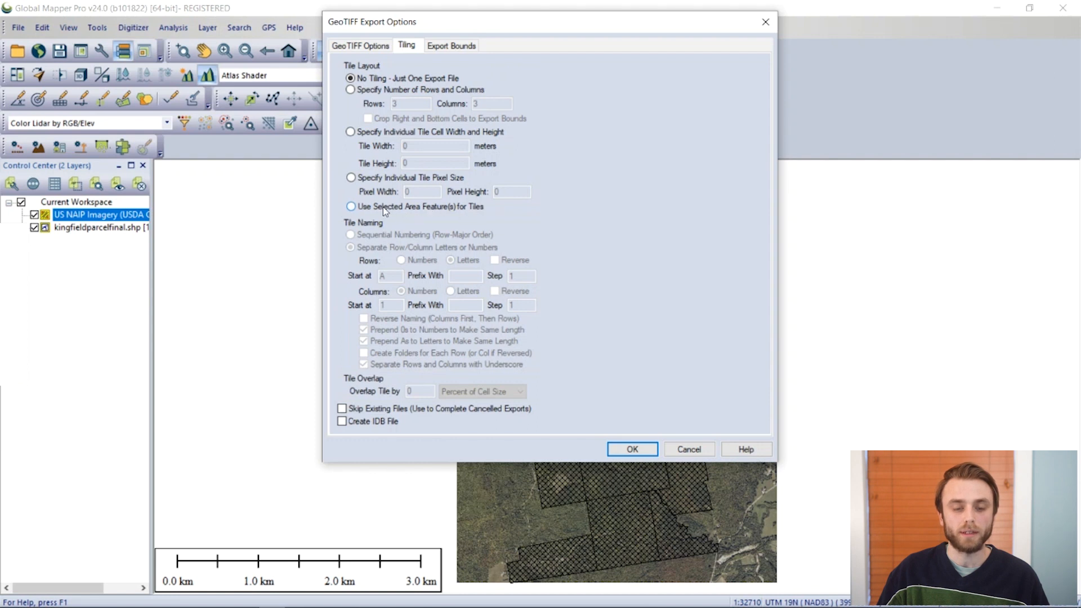
- Tile by selected parcel areas with sequential numbering, cropping export bounds to those parcels
click(350, 206)
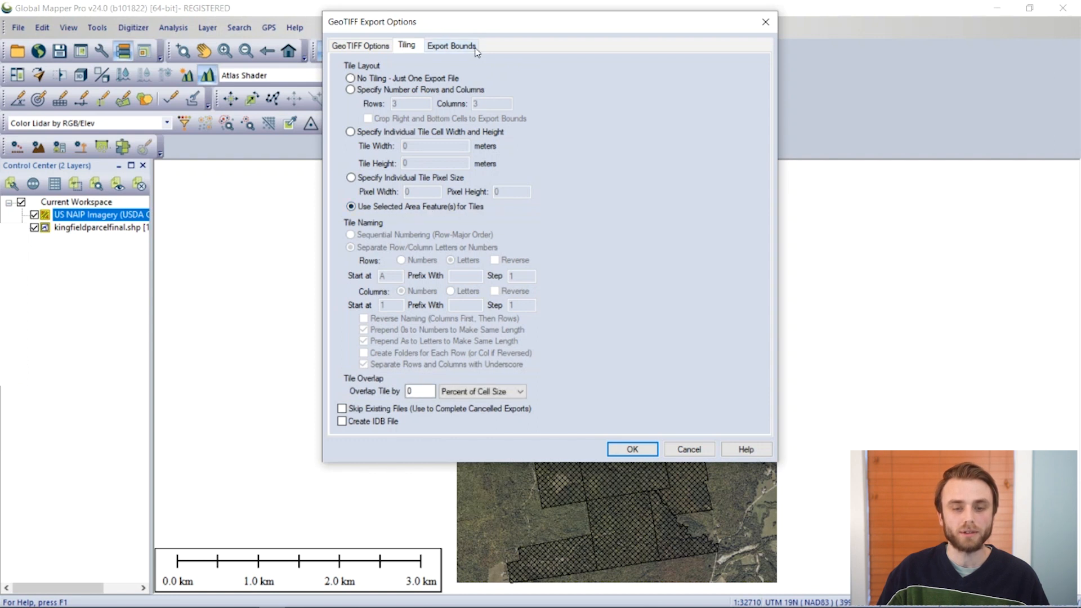
click(631, 449)
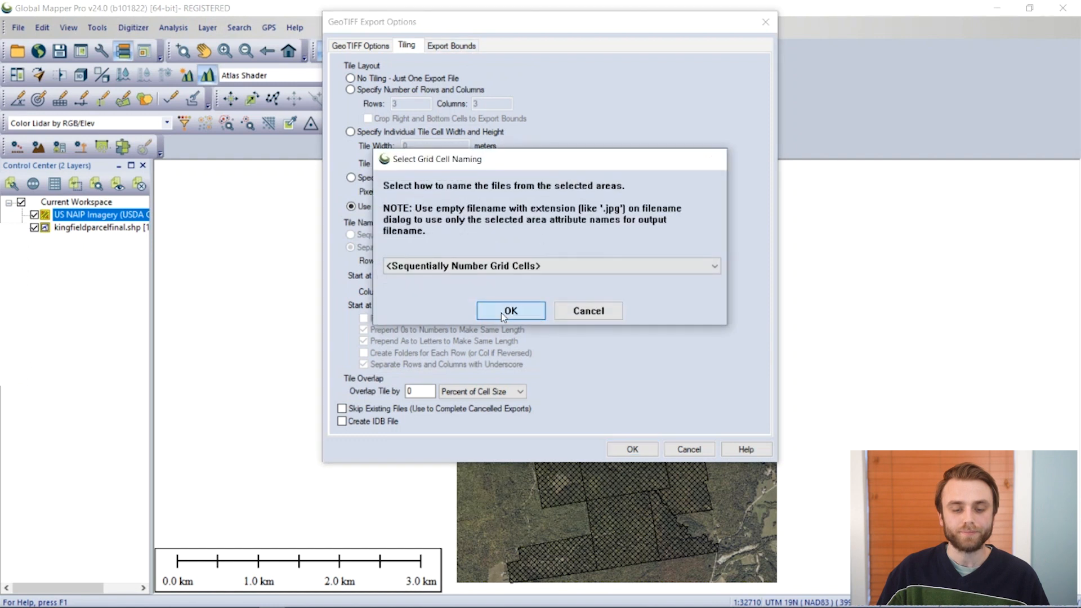
click(510, 311)
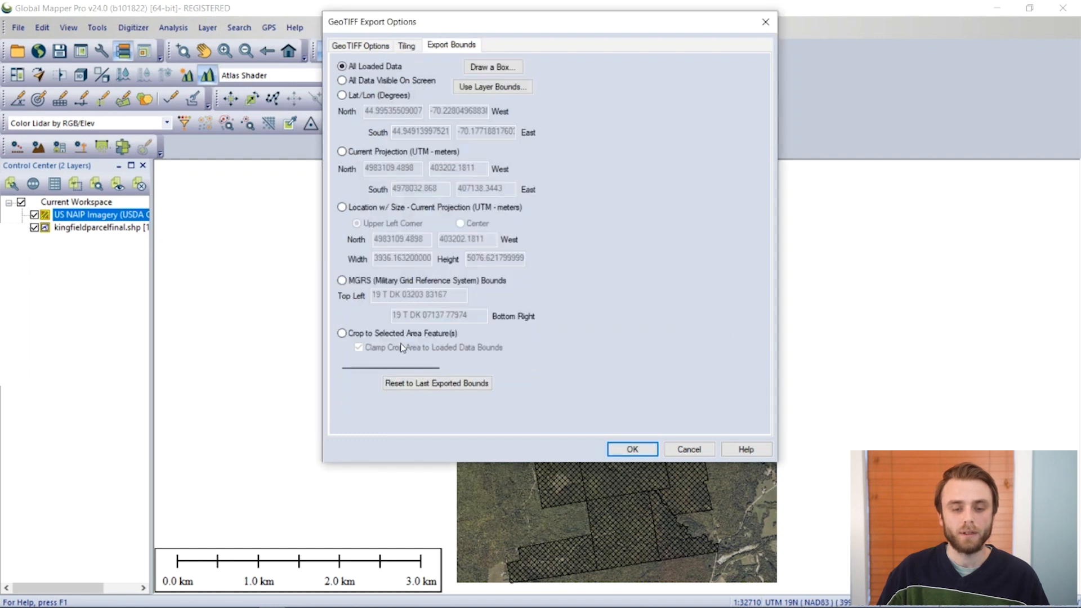
click(341, 333)
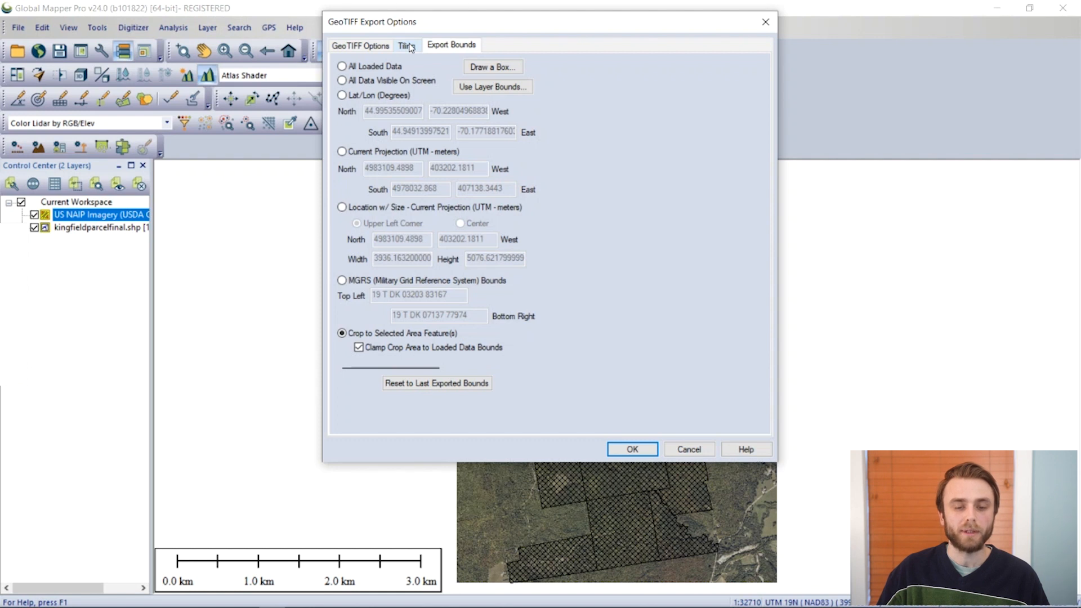
click(406, 45)
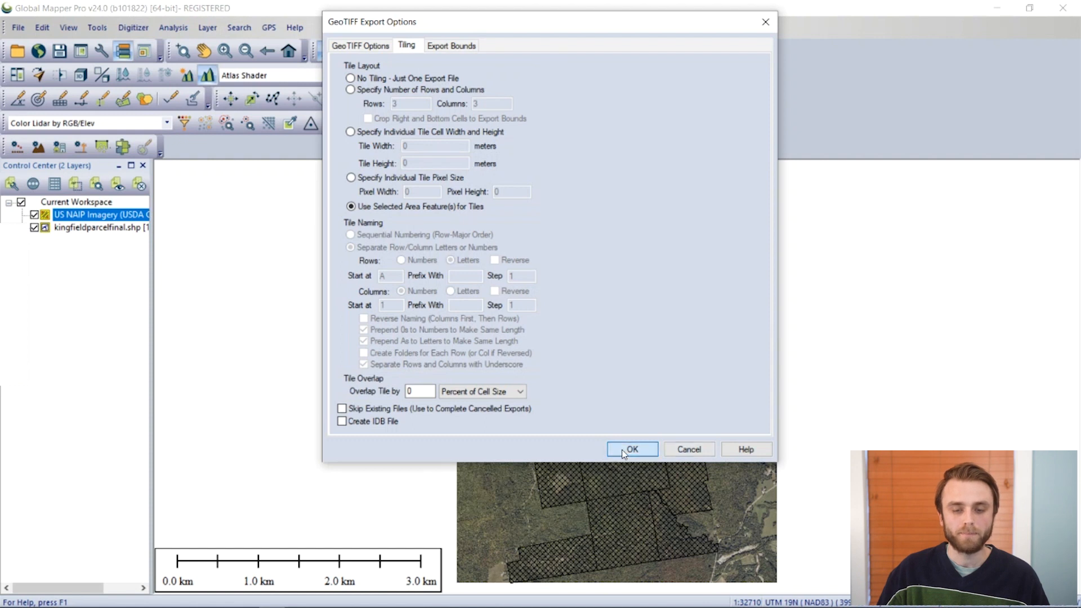
- Confirm the export, keep sequential tile naming, and crop to exact parcel boundaries
click(631, 449)
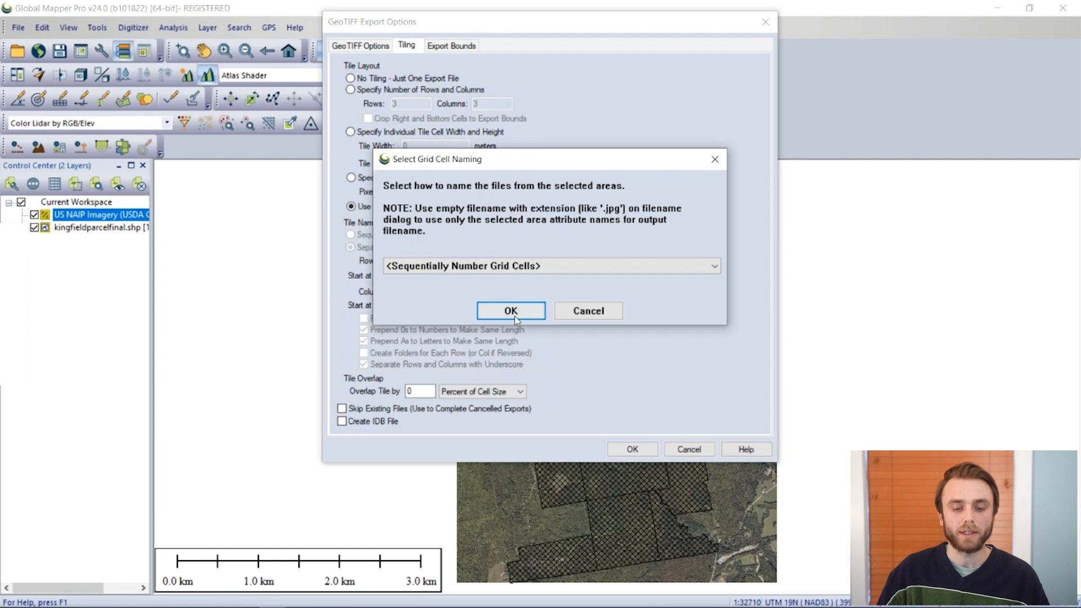
click(510, 311)
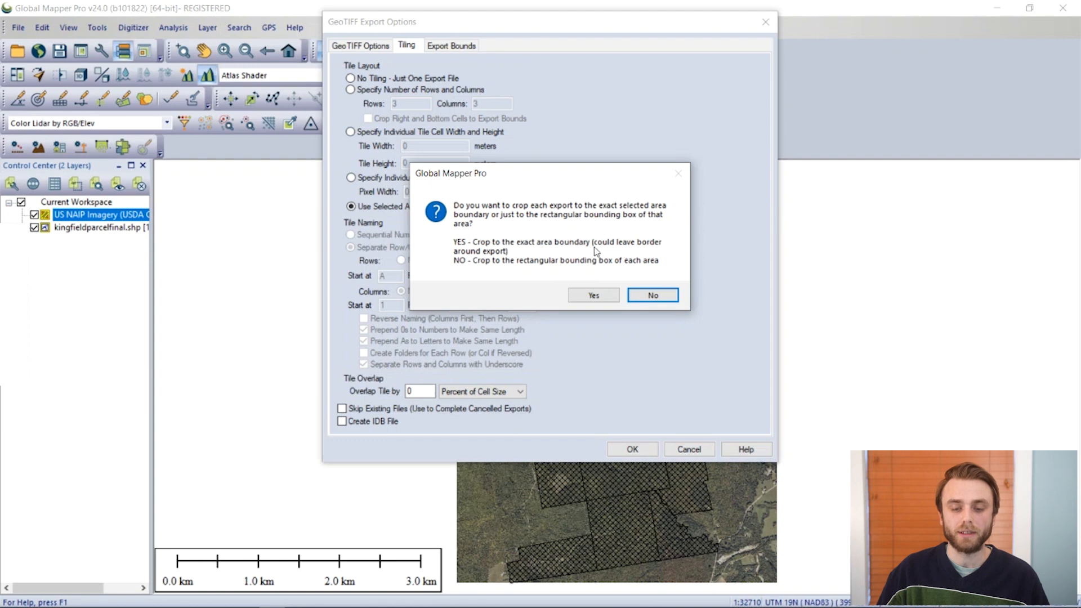
mouse_move(586, 270)
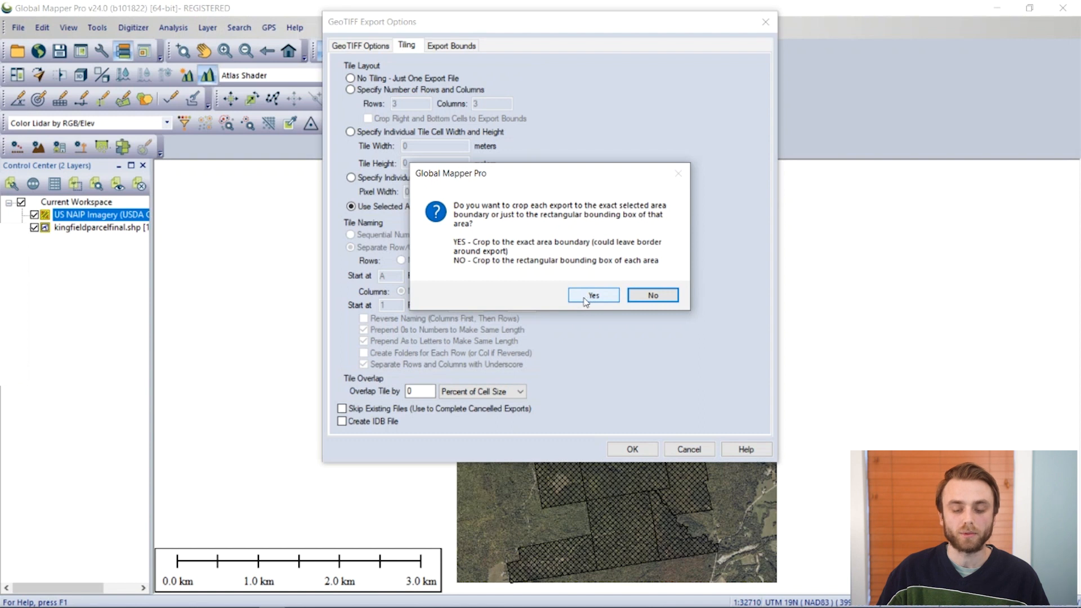
click(593, 295)
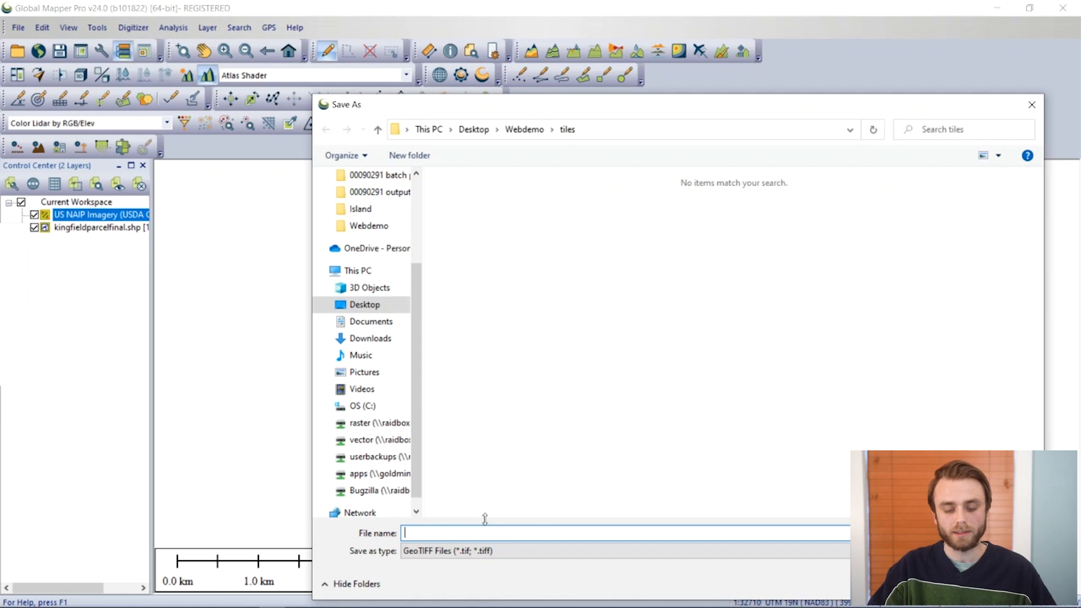
- Save the tiles under the base name 'kingfieldtiles' in the tiles folder
text(kingfield)
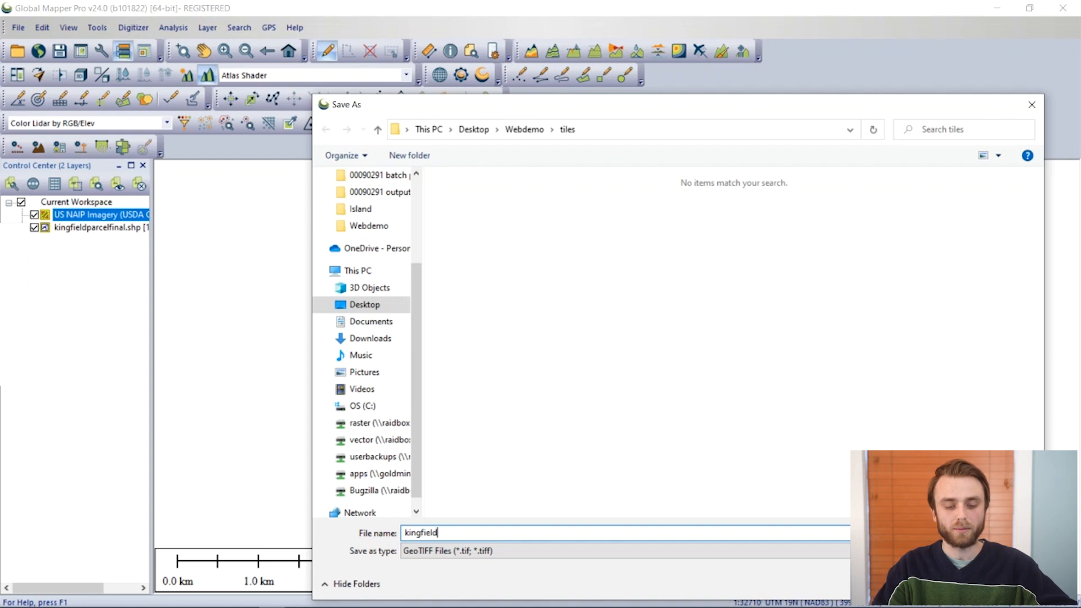
text(t)
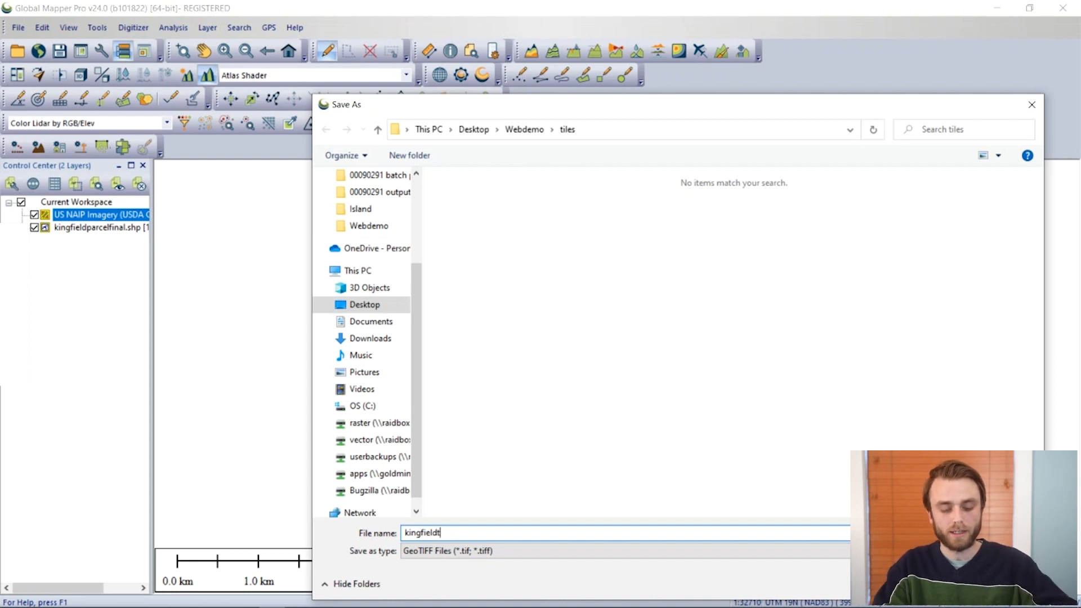
text(iles)
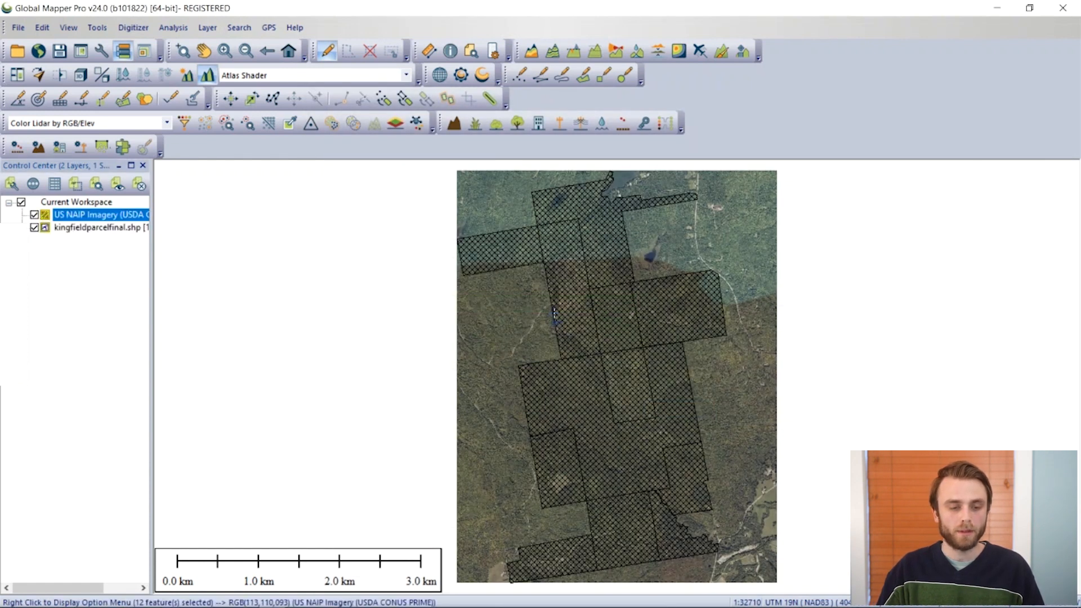
- Unload all layers and load every *.tif from the tiles folder, including subfolders
click(33, 183)
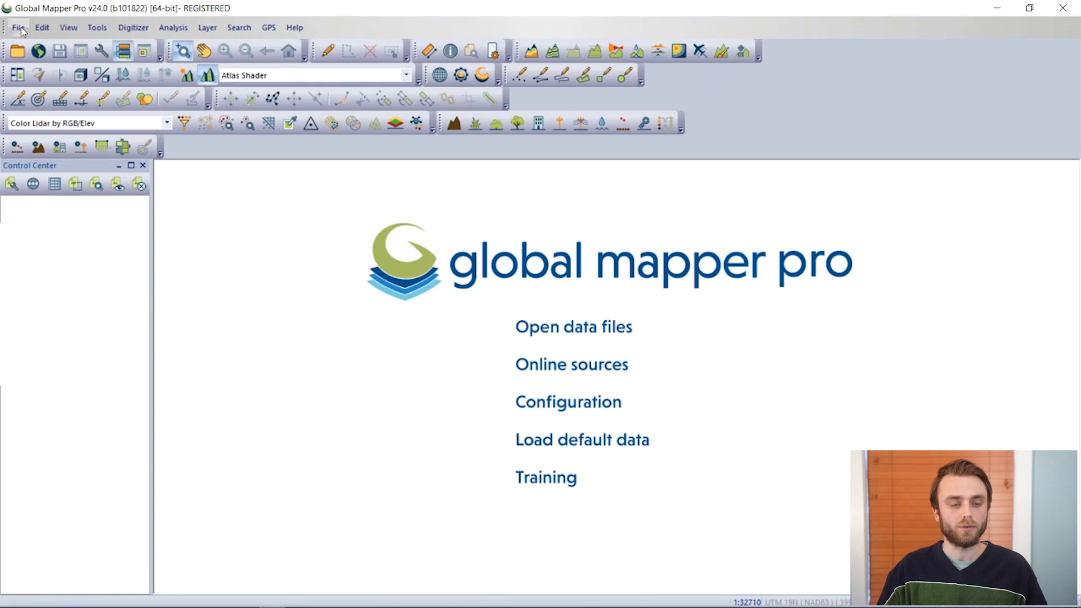
click(18, 28)
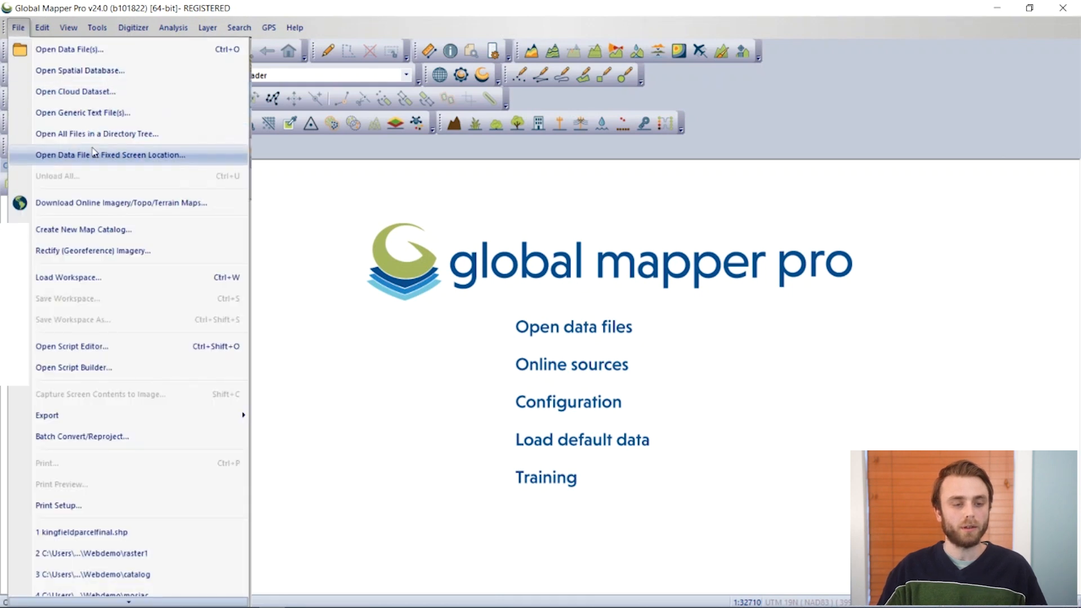
mouse_move(97, 134)
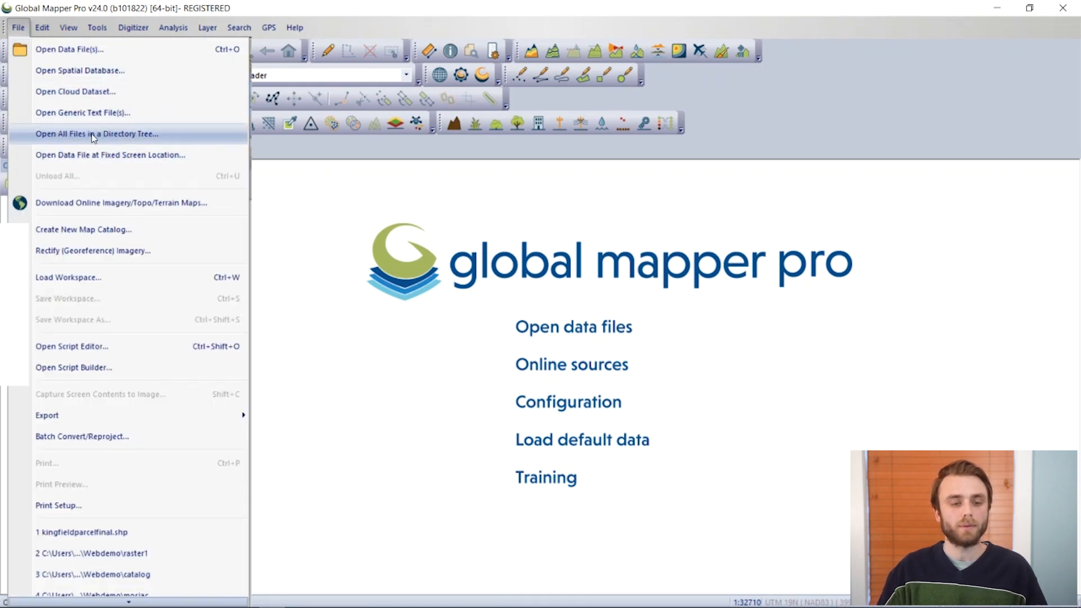
click(97, 134)
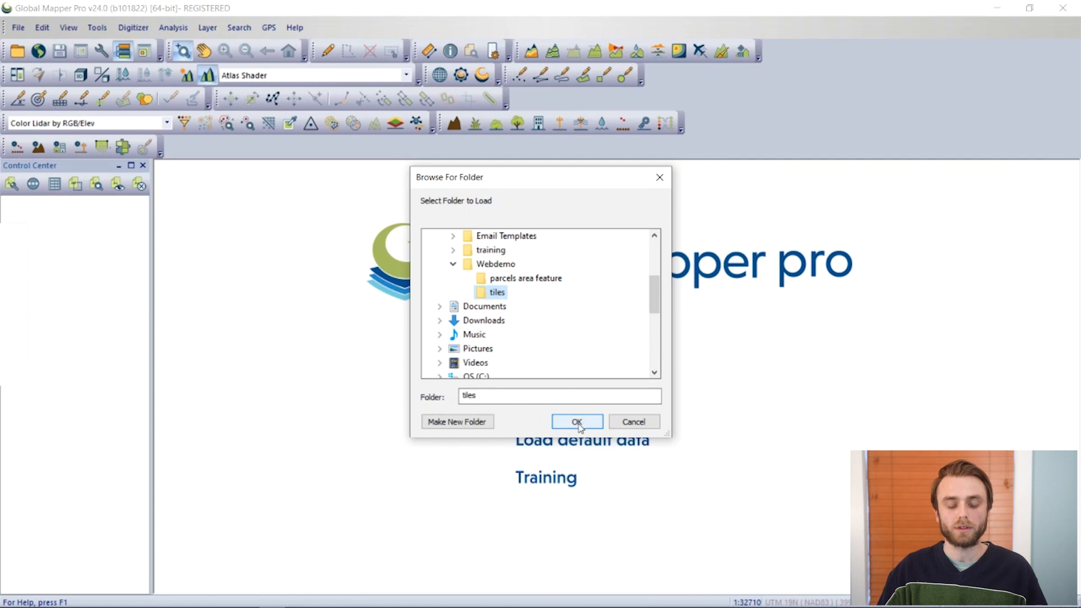
click(577, 421)
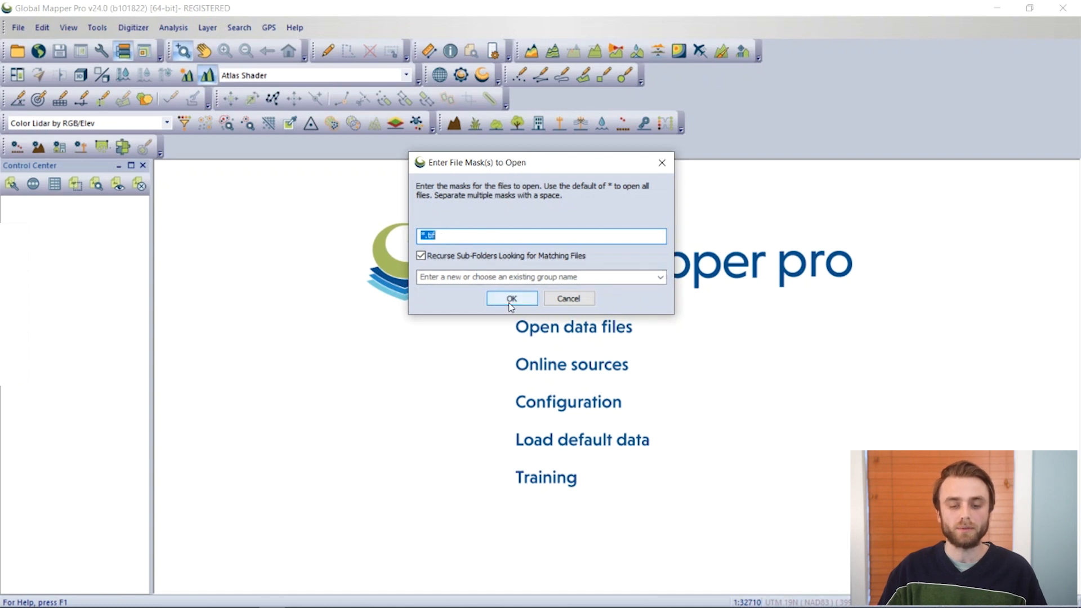
click(511, 297)
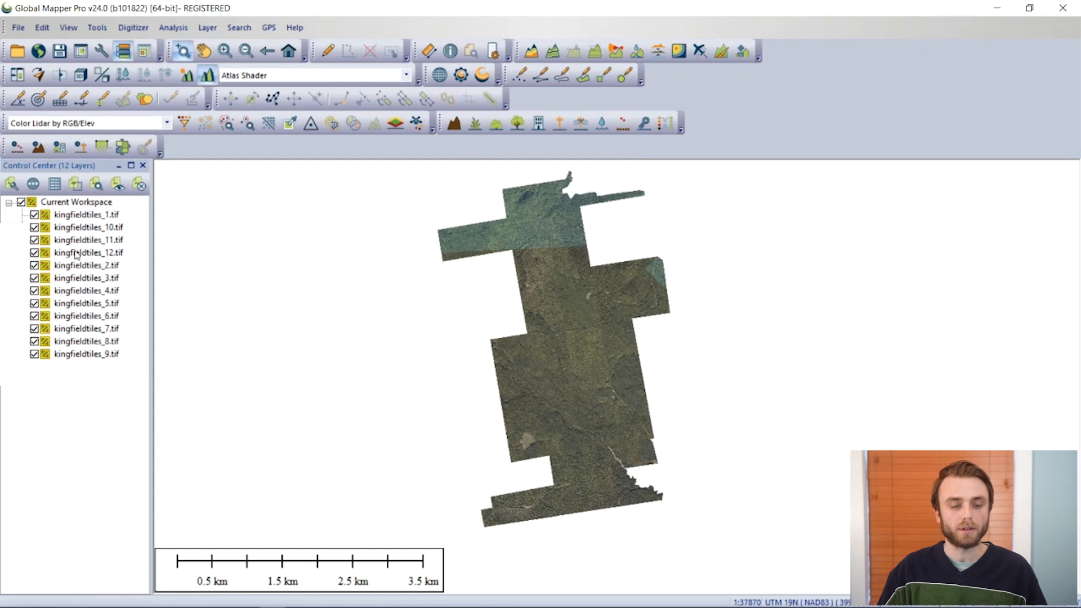
- Select the twelve tile layers in the Control Center and group them as kingfieldtiles
click(86, 214)
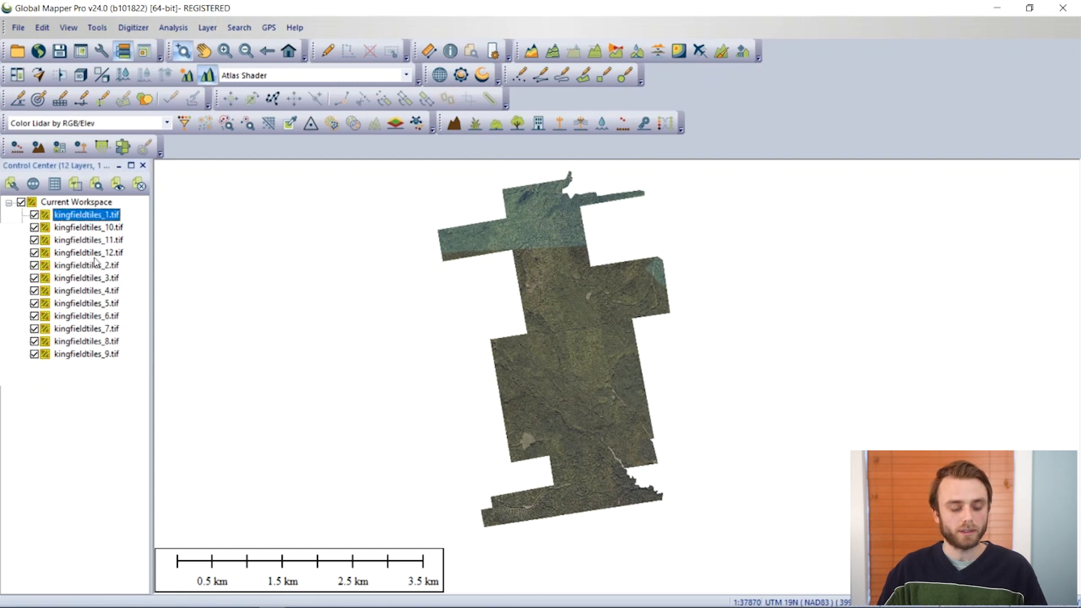
mouse_move(84, 359)
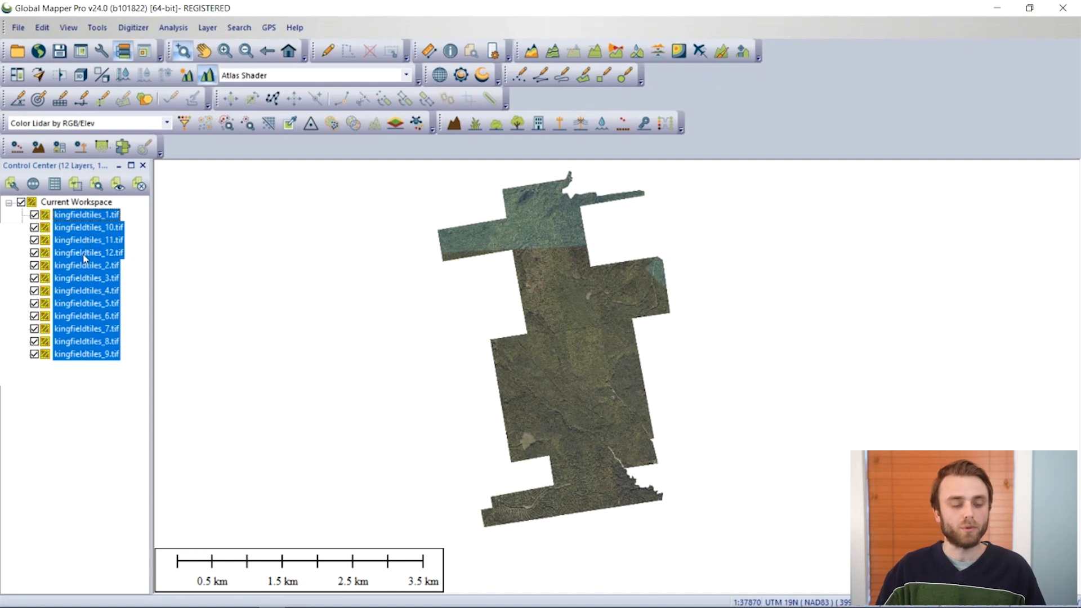
right_click(86, 265)
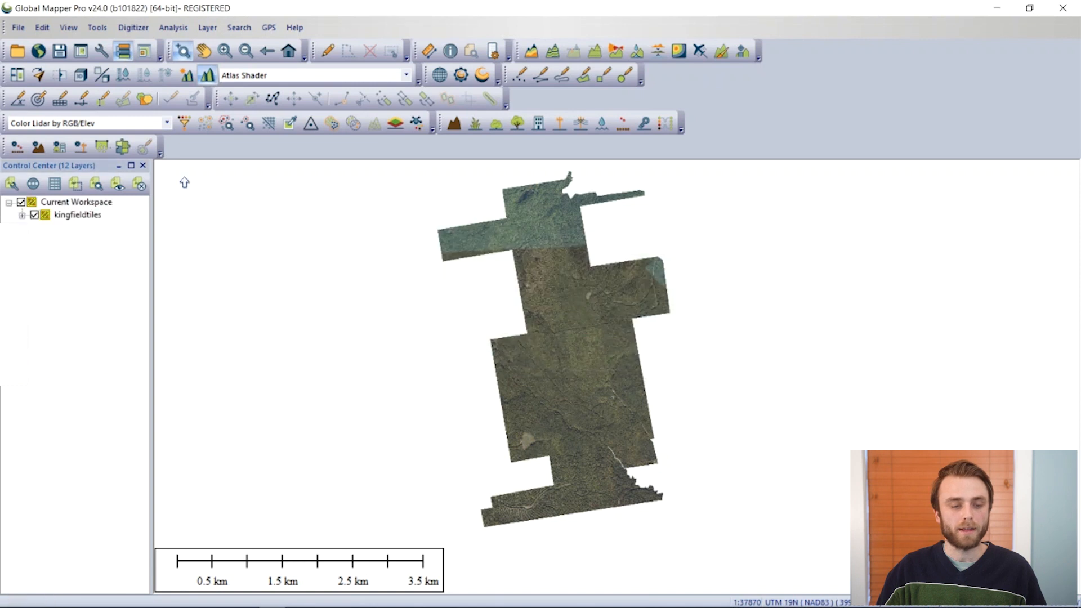
click(77, 214)
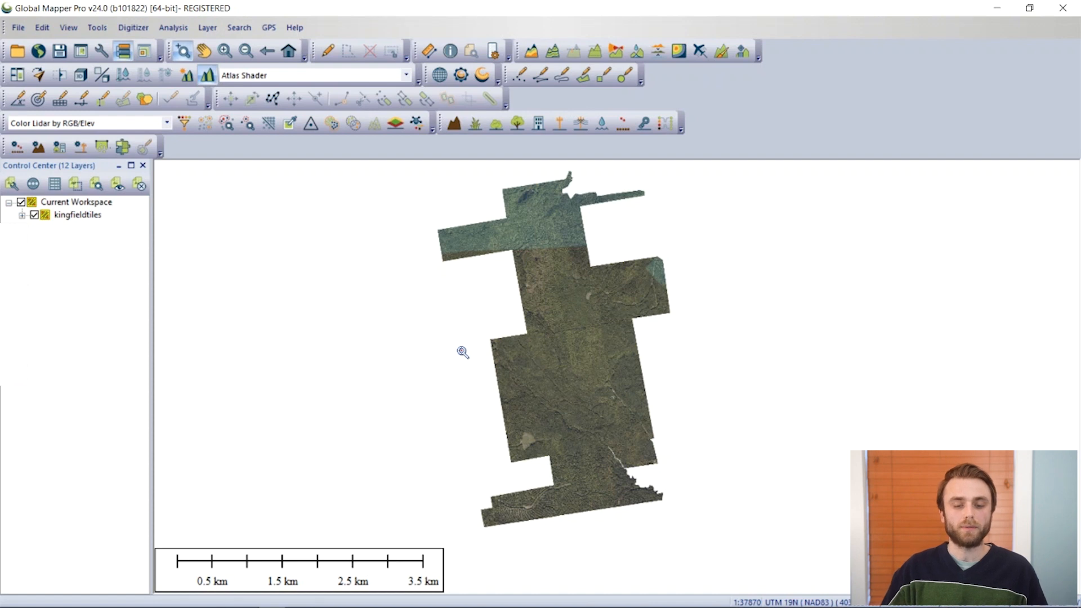
mouse_move(448, 272)
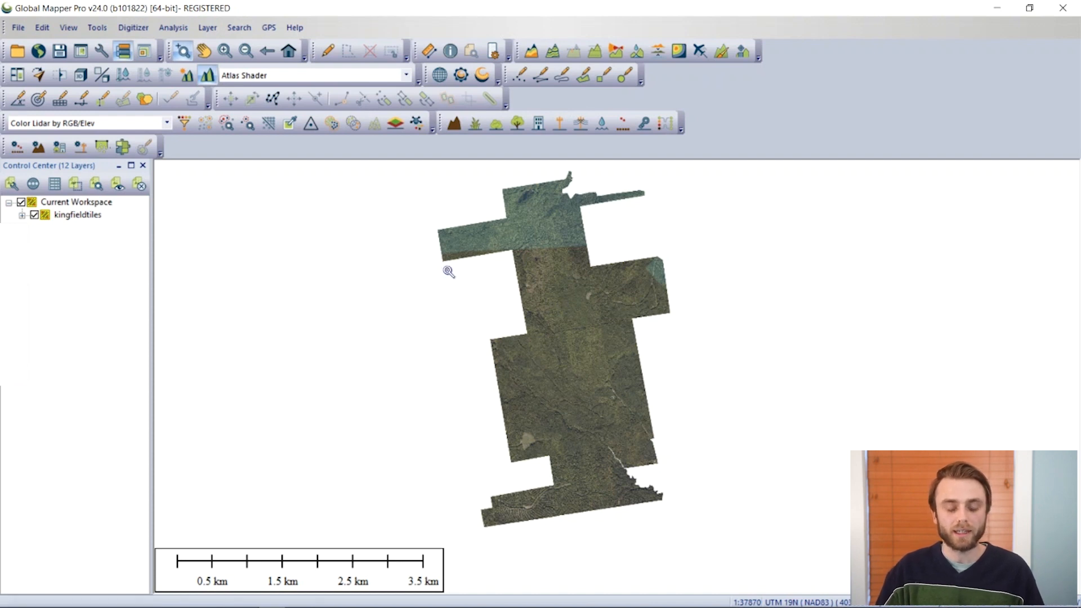
mouse_move(467, 219)
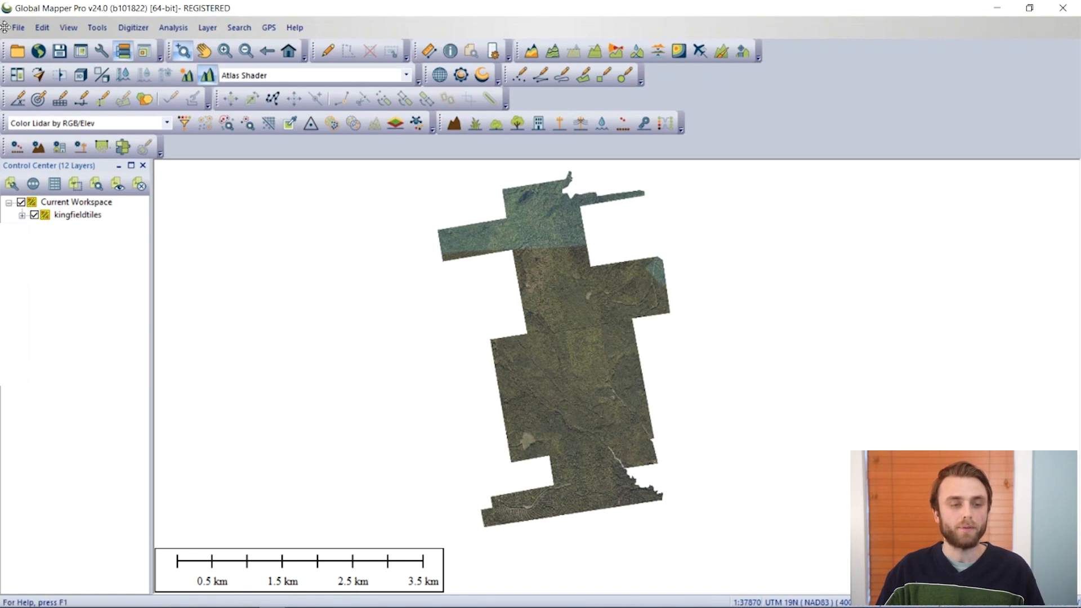
- Export the tiles as a raster GeoTIFF with no tiling
click(18, 27)
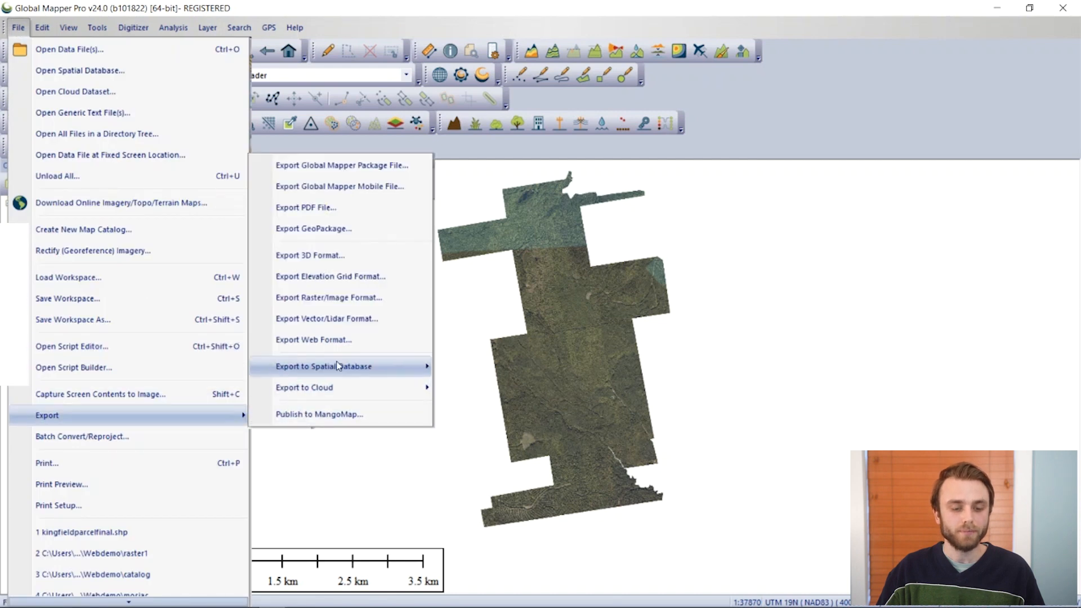
click(328, 297)
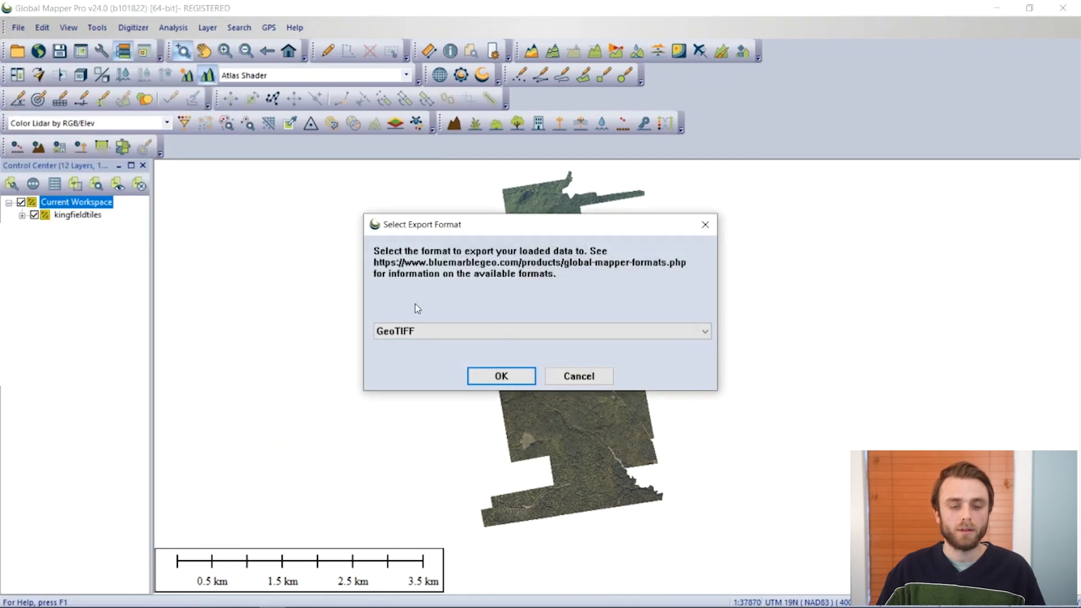
click(501, 375)
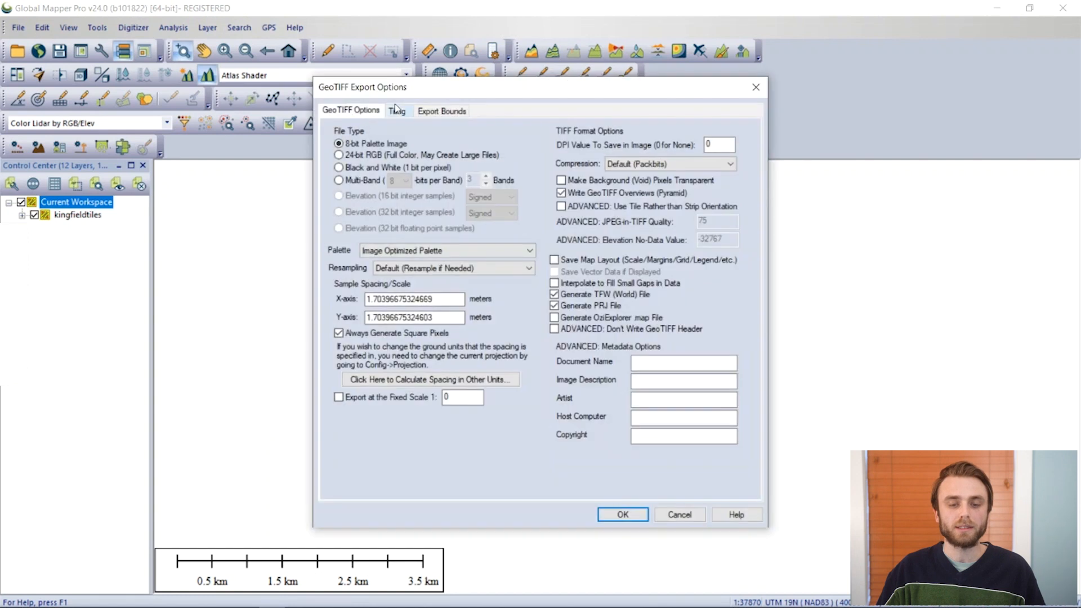
click(397, 111)
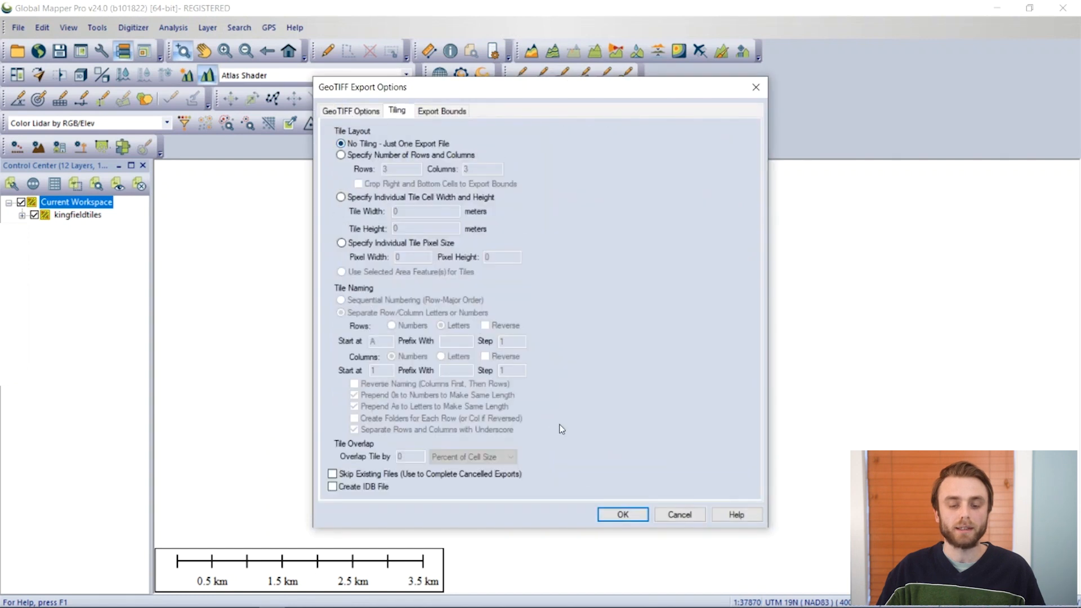
click(621, 514)
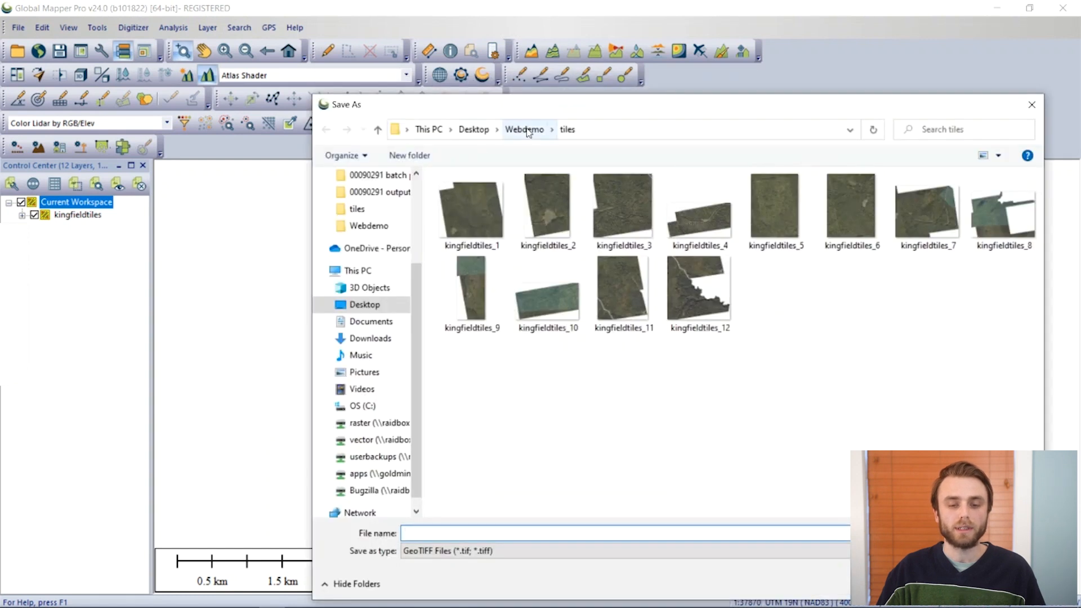
- Save the single GeoTIFF as 'mosaic' in the Webdemo folder
click(524, 128)
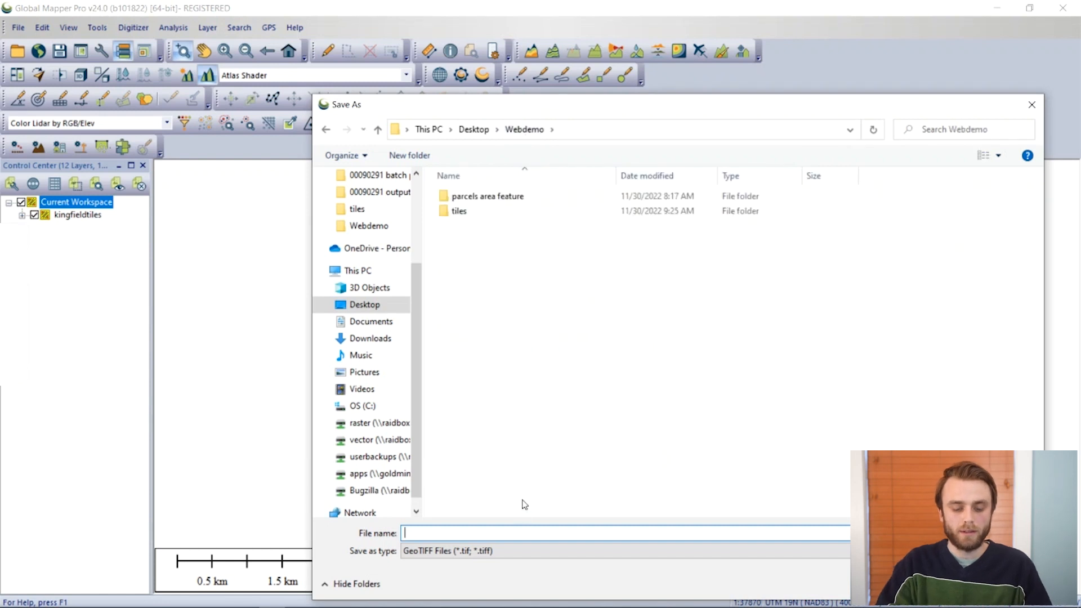
text(mosai)
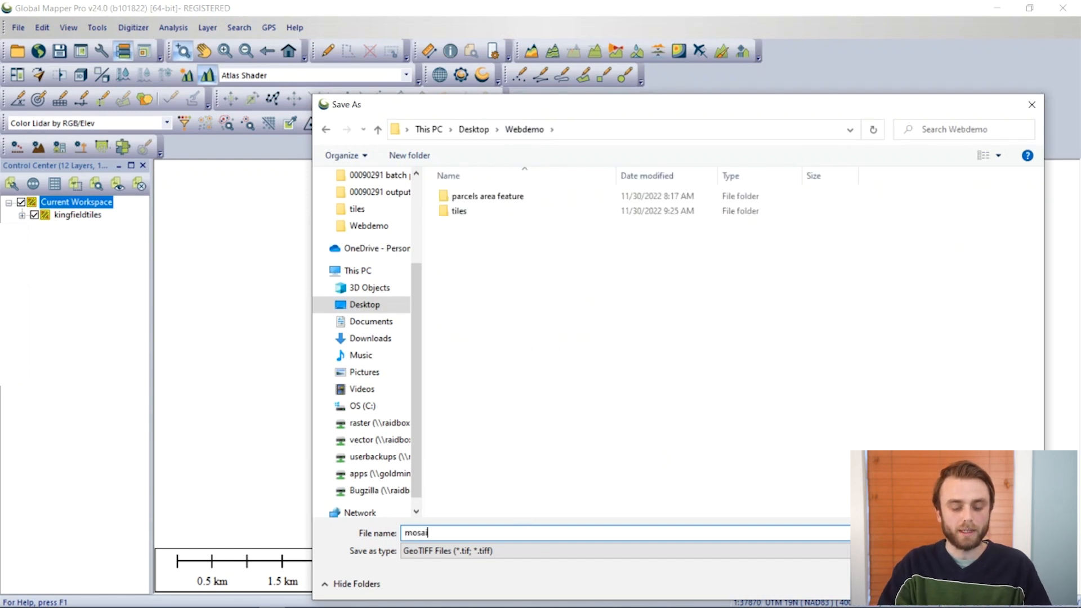
text(c)
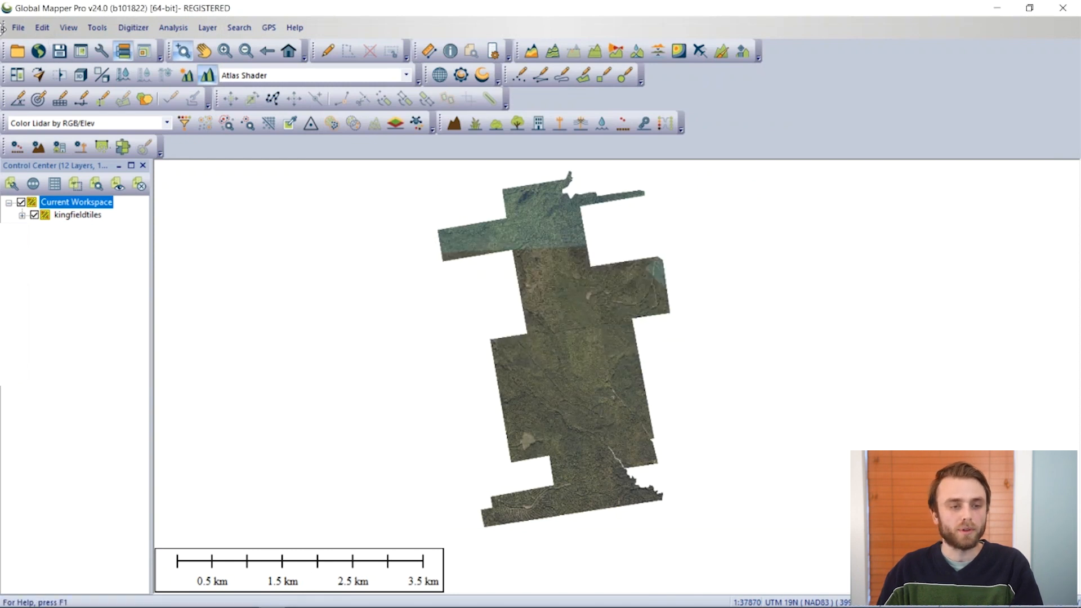
- Open mosaic.tif from the Webdemo folder as a new layer
click(18, 28)
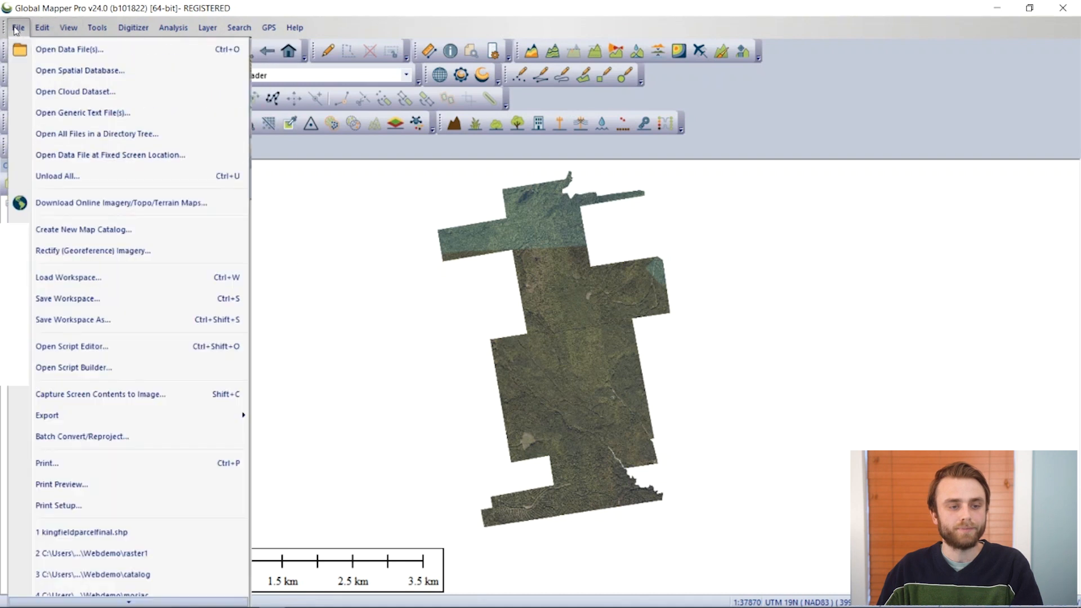
click(69, 49)
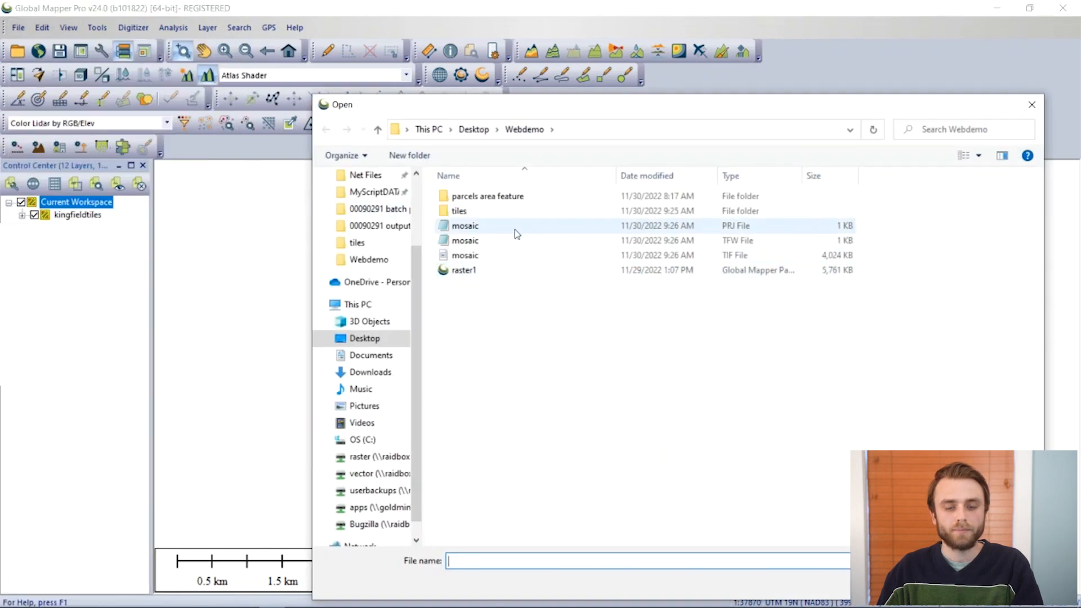
click(465, 255)
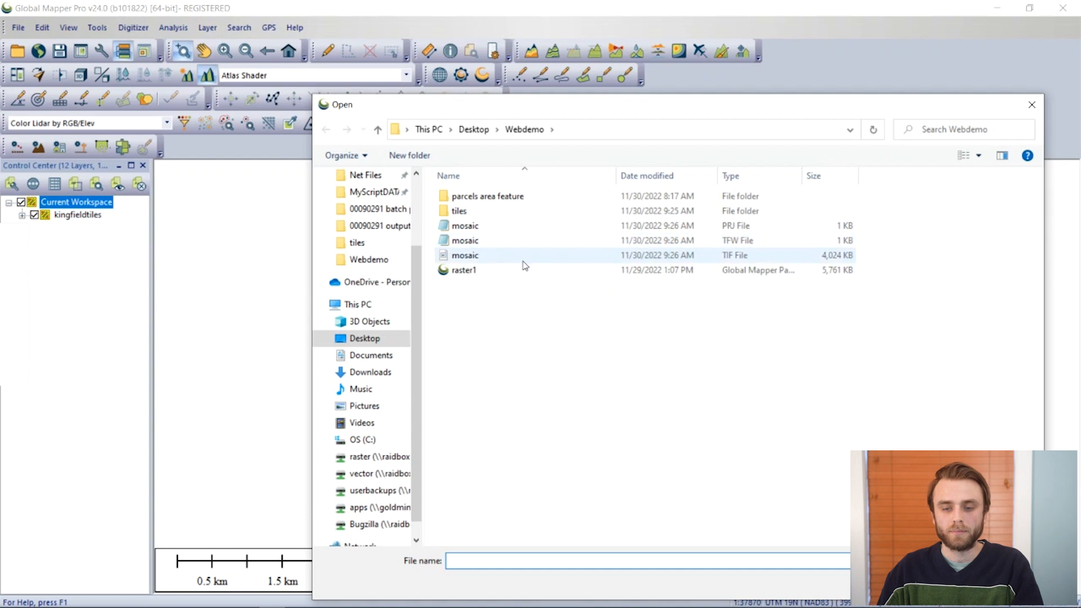
double_click(465, 255)
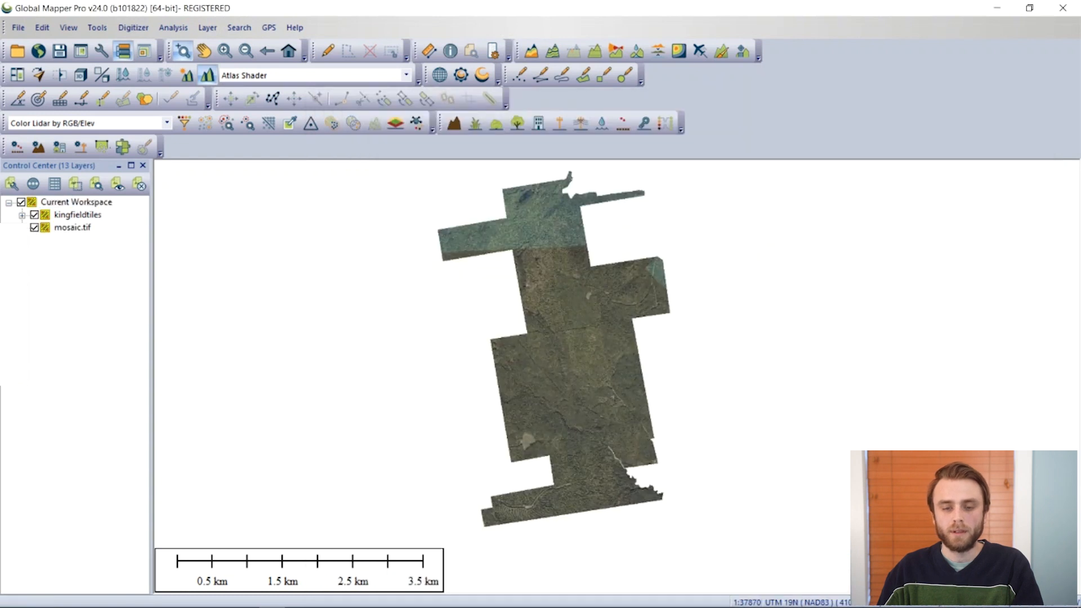